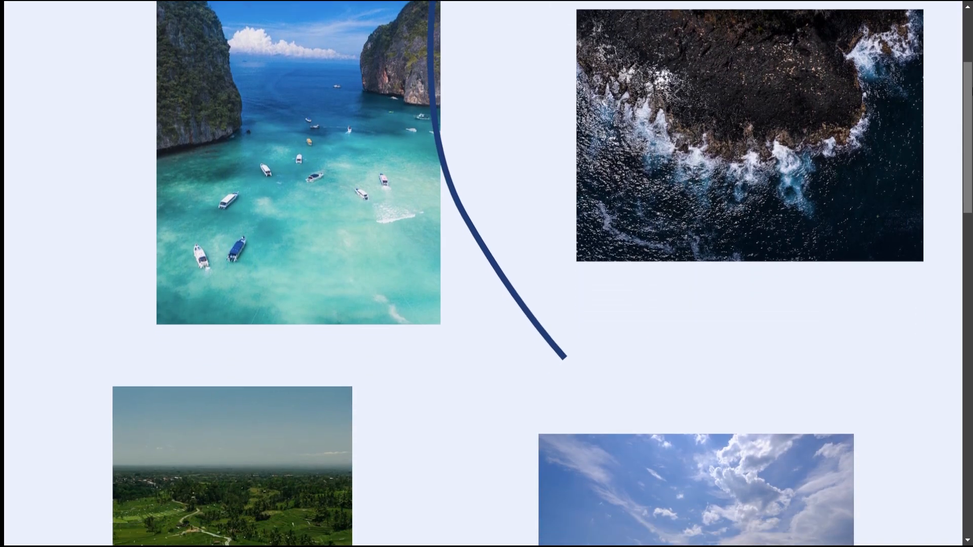
# Scroll through the current page, then switch to the Figma design file
pyautogui.scroll(-3)
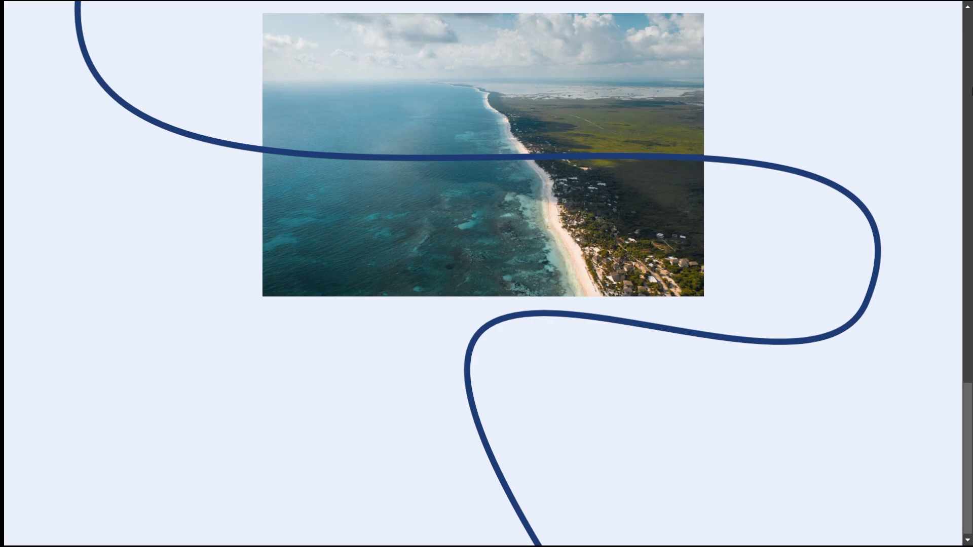
pyautogui.scroll(-3)
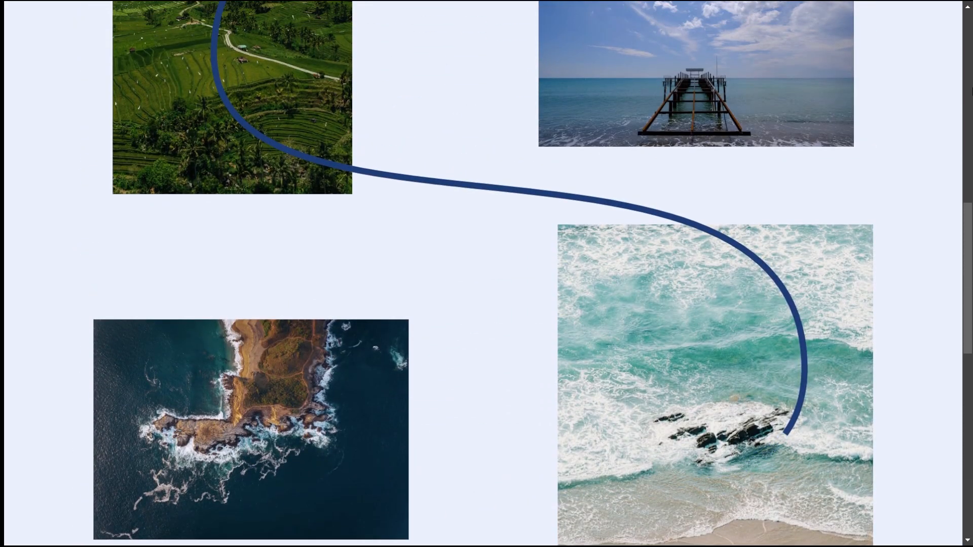
pyautogui.scroll(-3)
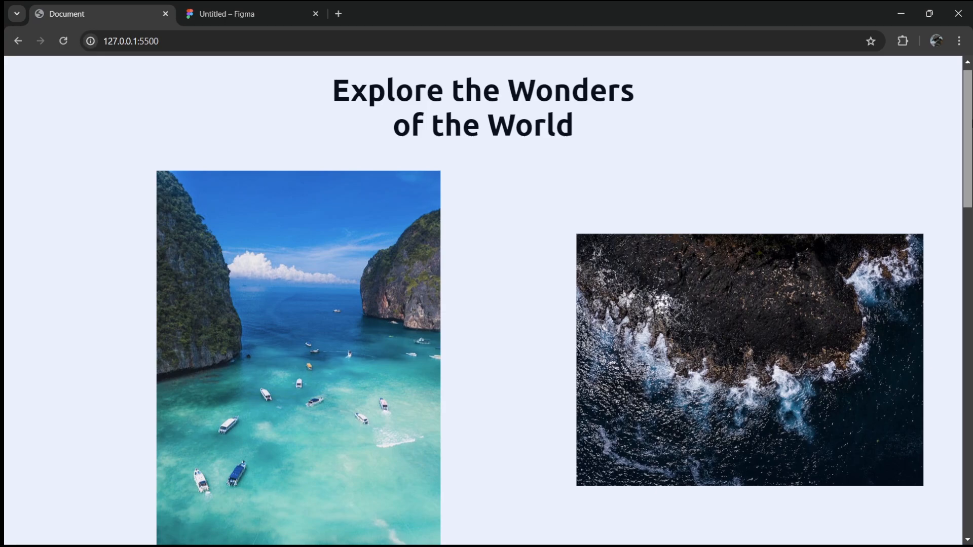
pyautogui.scroll(-3)
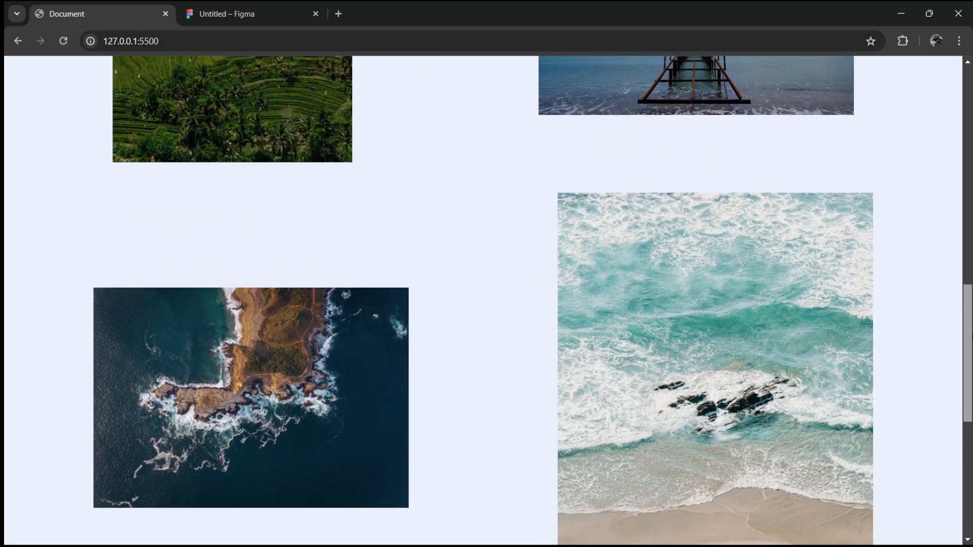
pyautogui.scroll(-3)
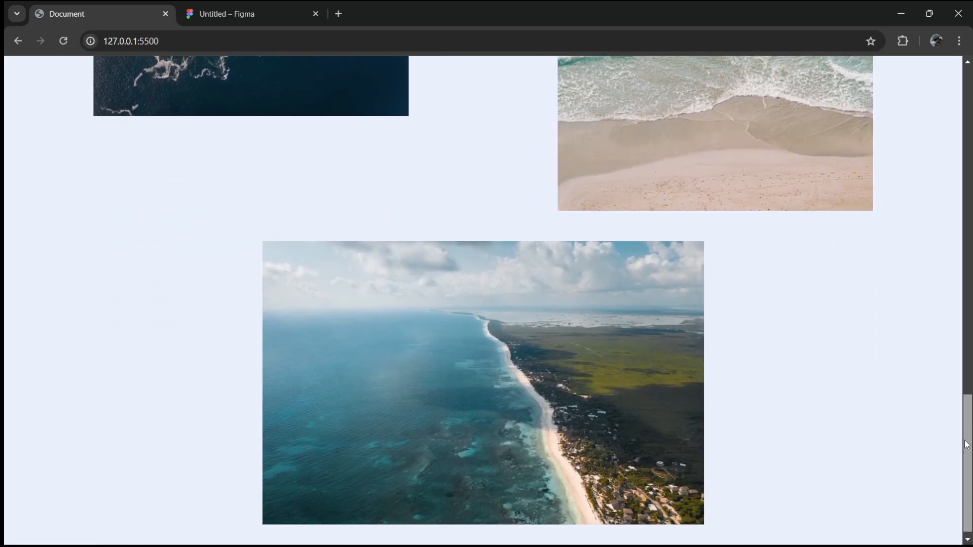
pyautogui.scroll(3)
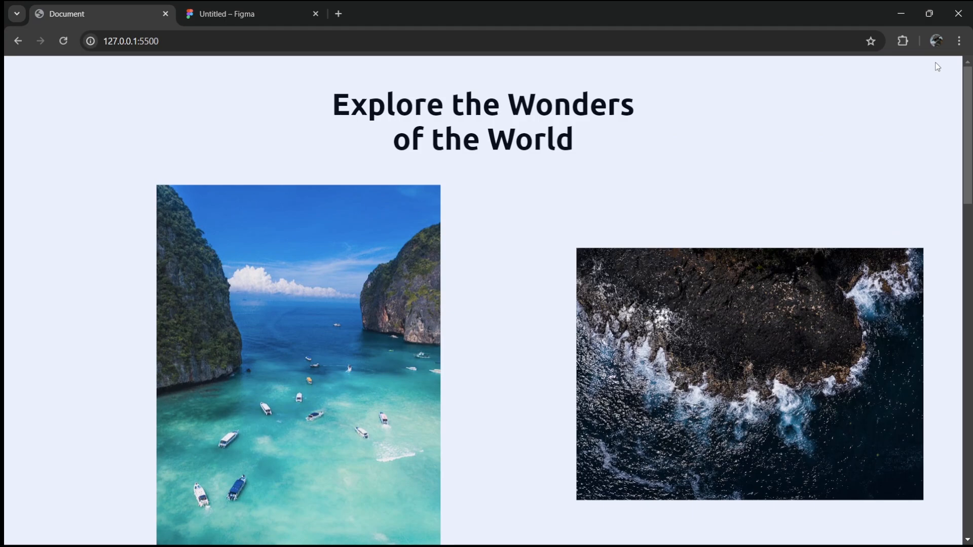
pyautogui.click(234, 13)
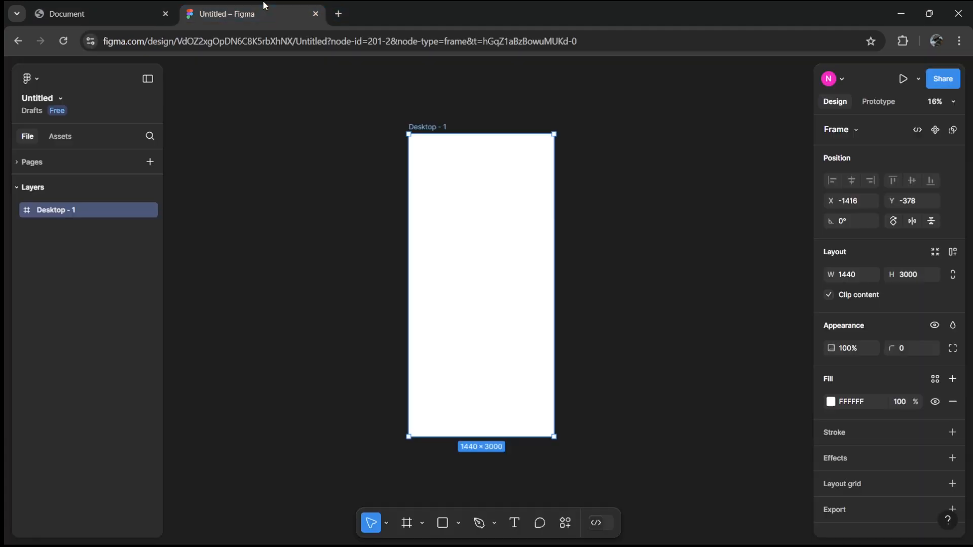
pyautogui.moveTo(652, 295)
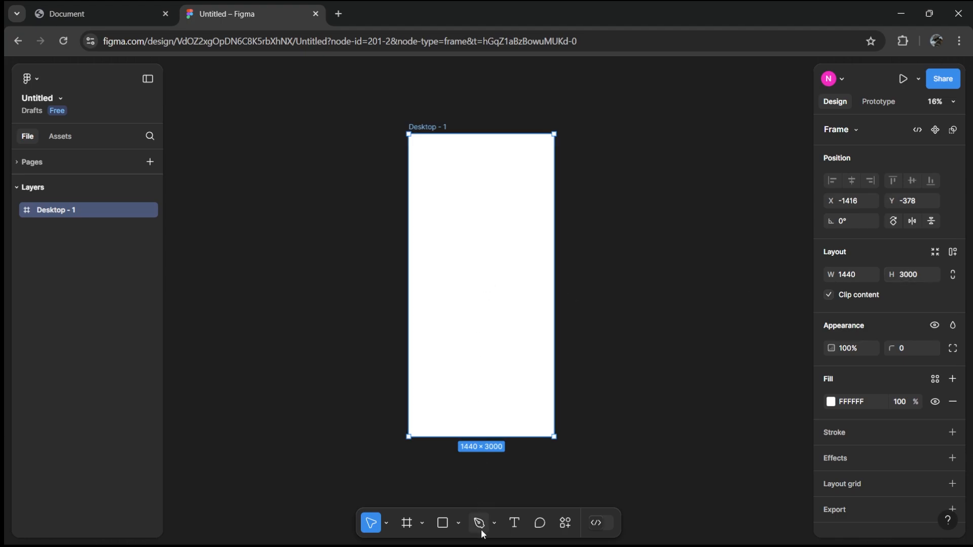
# Pen-draw points down the tall frame, bending the handles into smooth loops
pyautogui.click(479, 523)
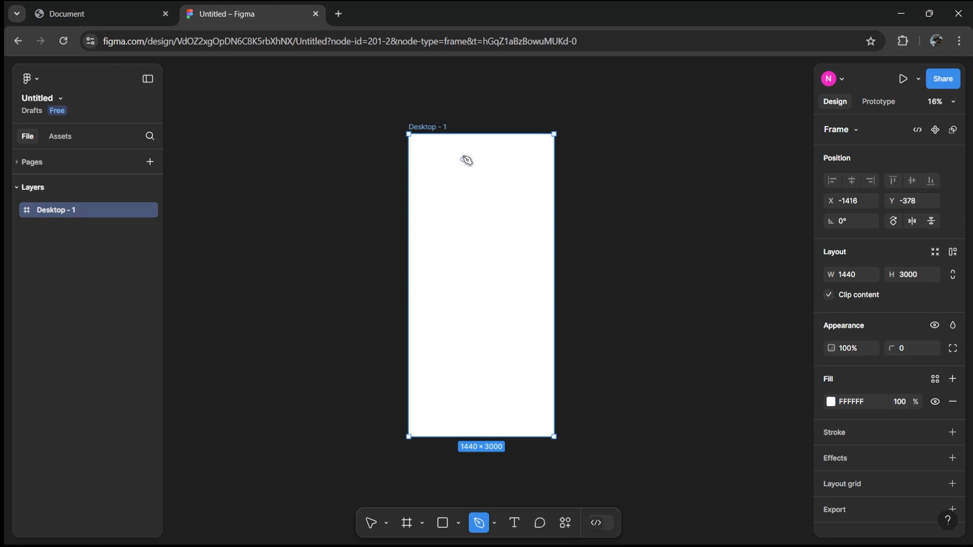
pyautogui.moveTo(477, 136); pyautogui.dragTo(472, 194)
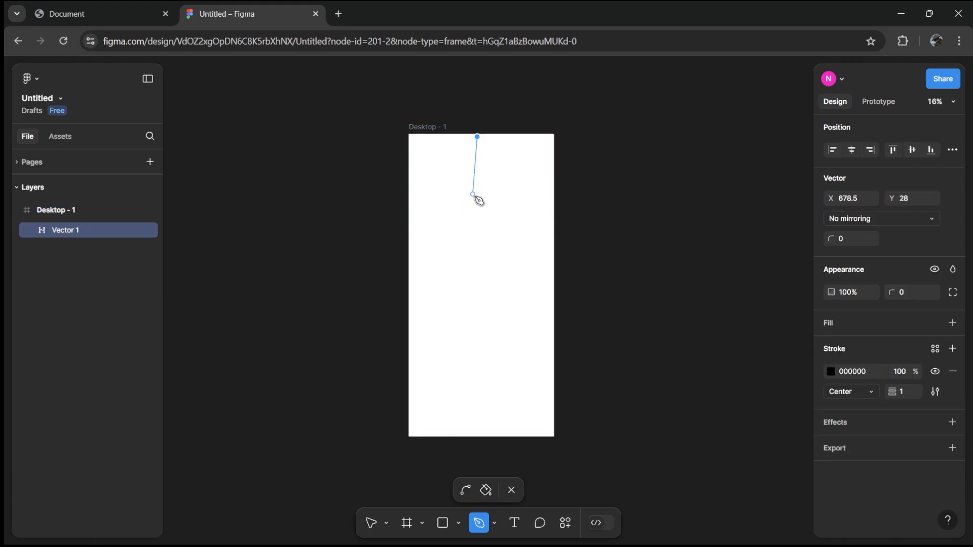
pyautogui.click(542, 231)
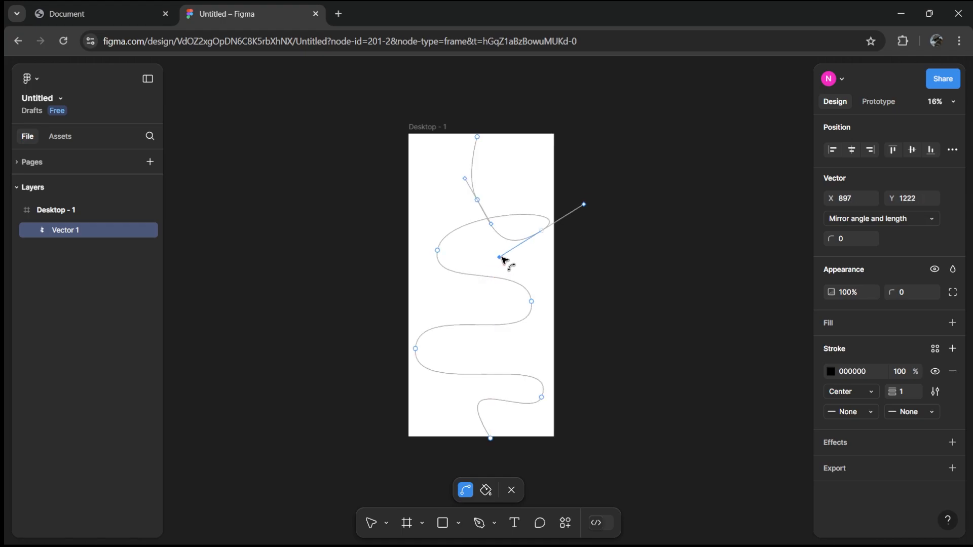
pyautogui.moveTo(498, 257); pyautogui.dragTo(516, 254)
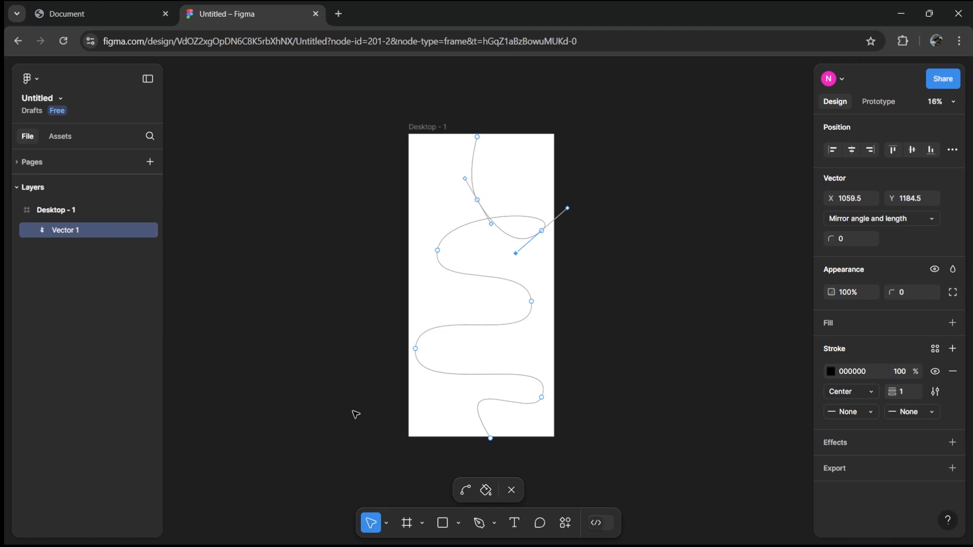
# Exit path editing and copy the winding vector as SVG markup
pyautogui.click(55, 209)
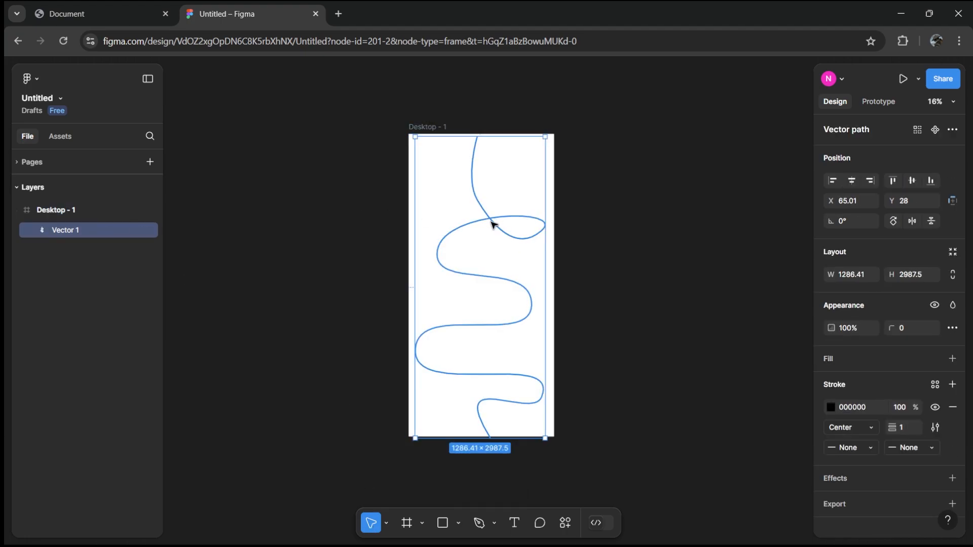
pyautogui.moveTo(492, 138)
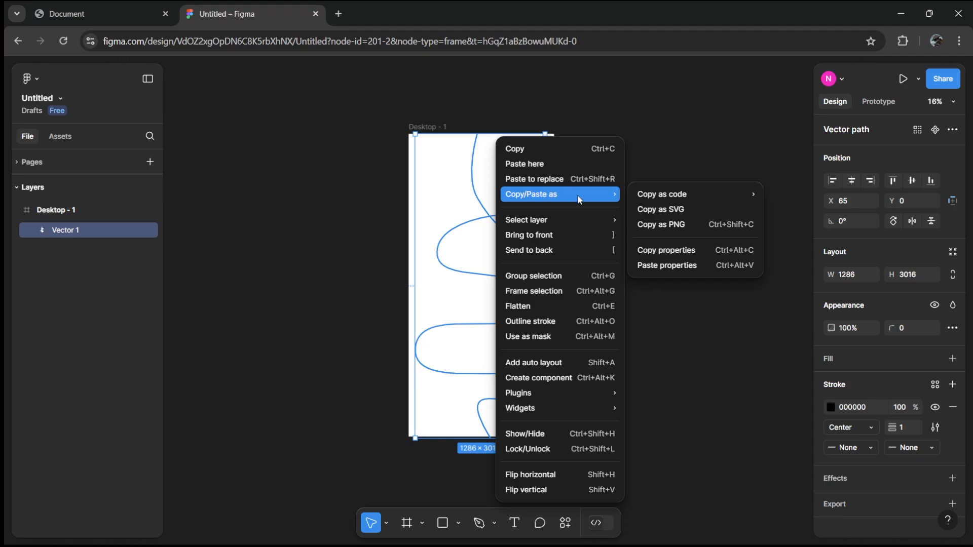
pyautogui.click(660, 210)
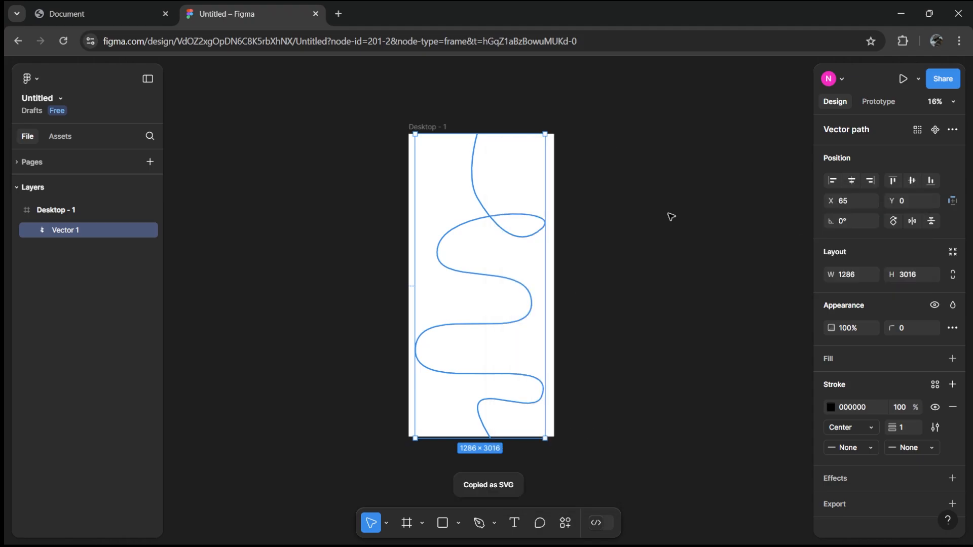
pyautogui.click(321, 530)
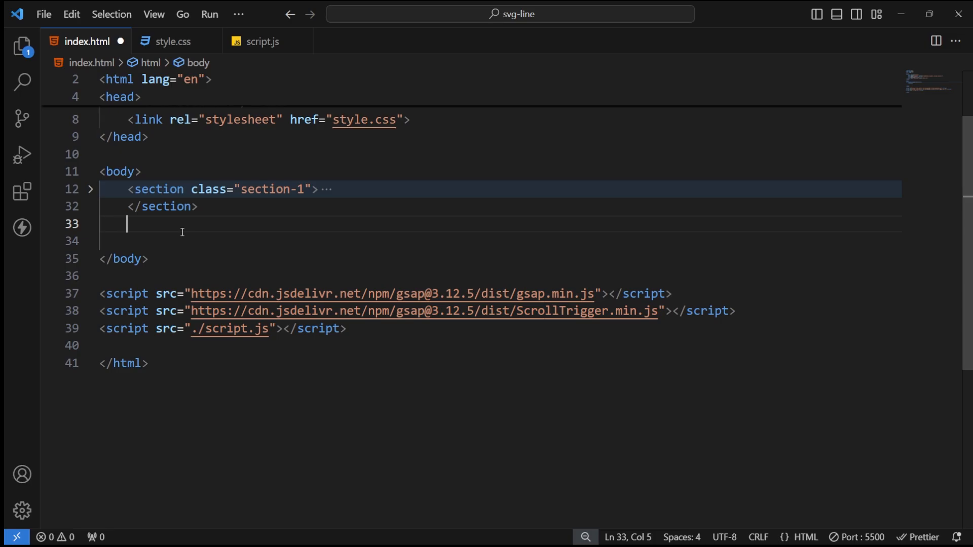
# Expand the .svg-container abbreviation into a container div in index.html
pyautogui.write('.svg-co')
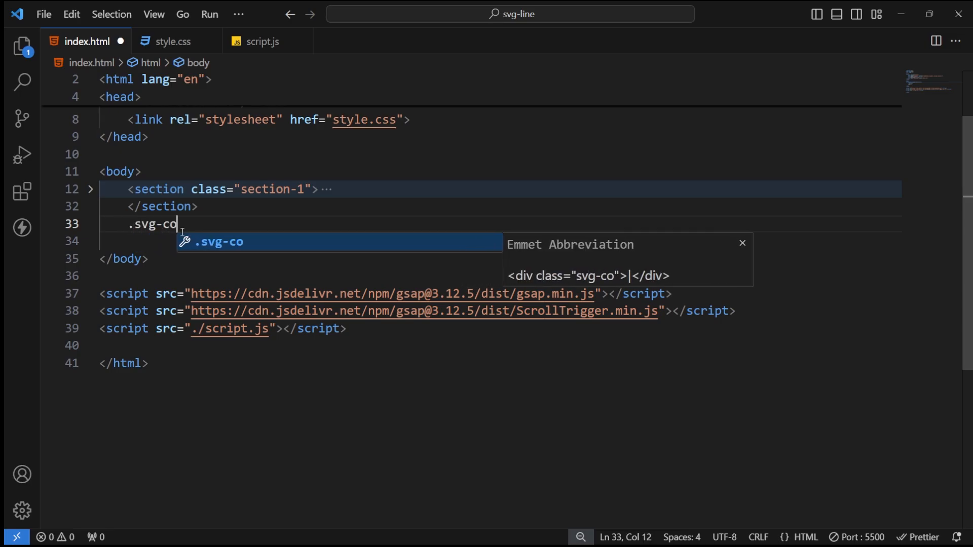
pyautogui.press('Tab')
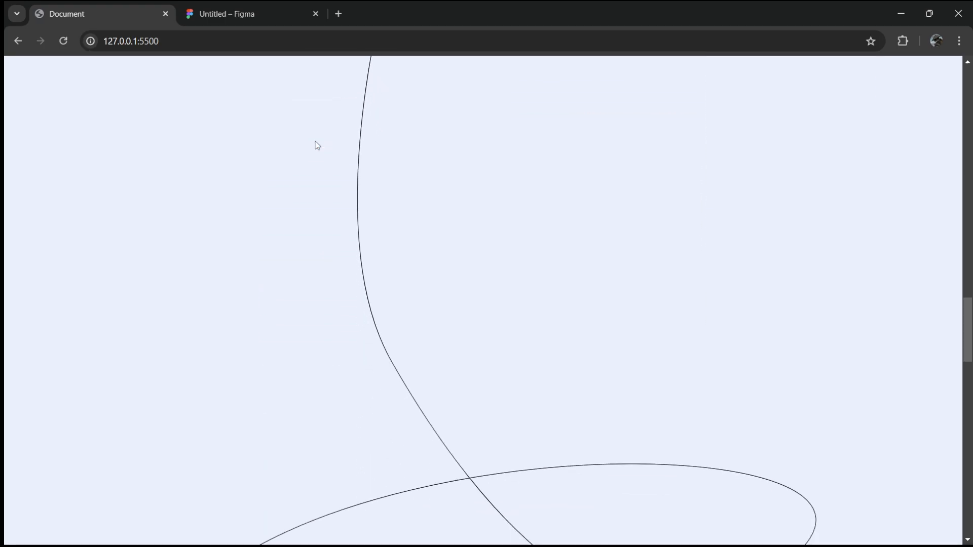
pyautogui.scroll(-3)
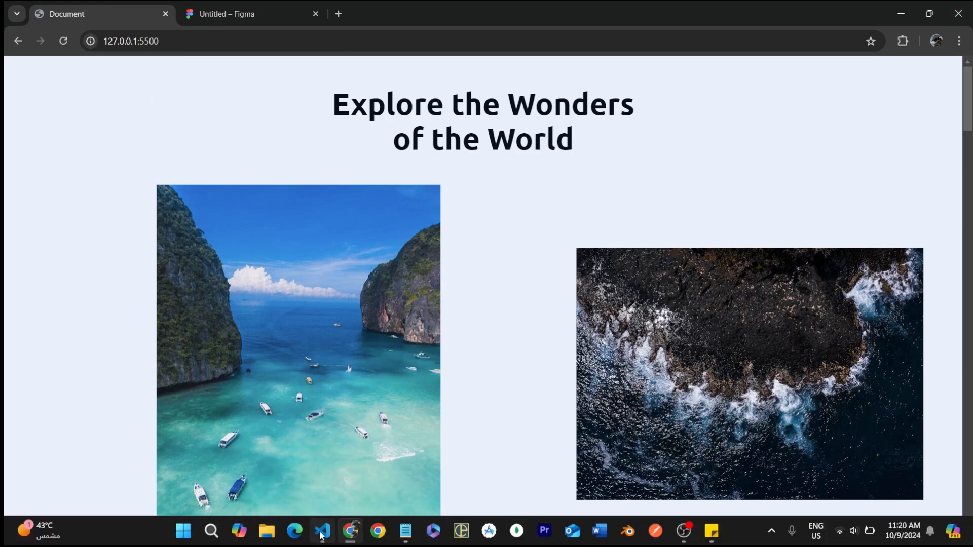
# Absolutely position .svg-container in style.css so the thin line crosses the photos
pyautogui.click(320, 530)
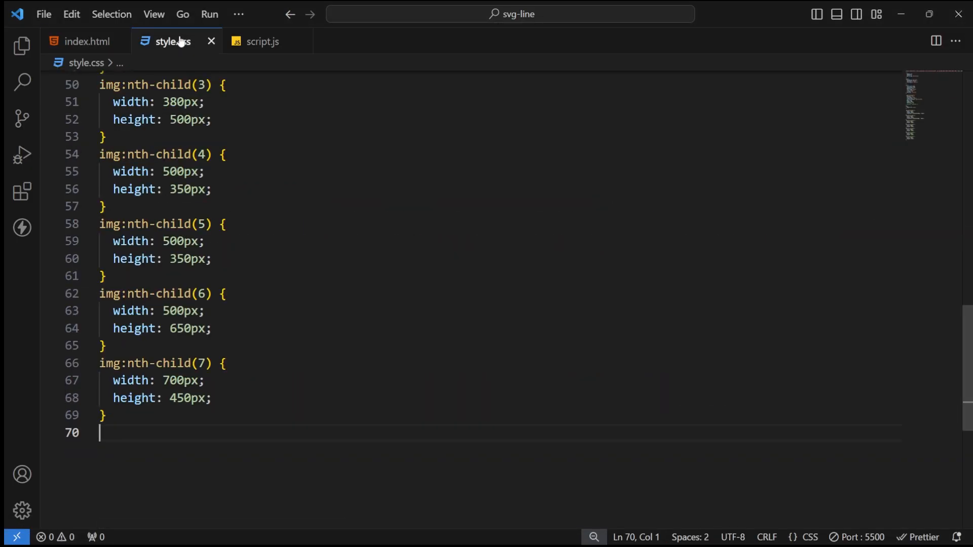
pyautogui.scroll(-3)
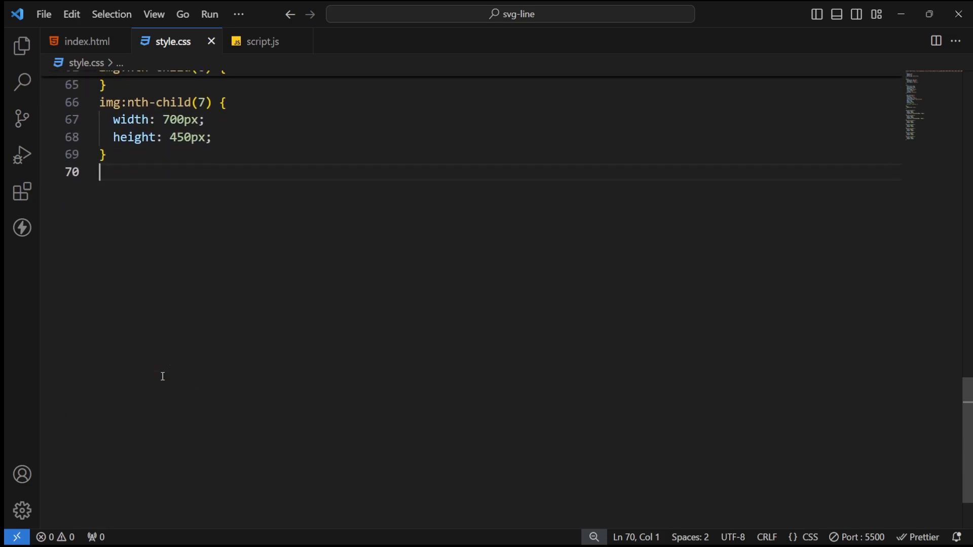
pyautogui.write('.svg-')
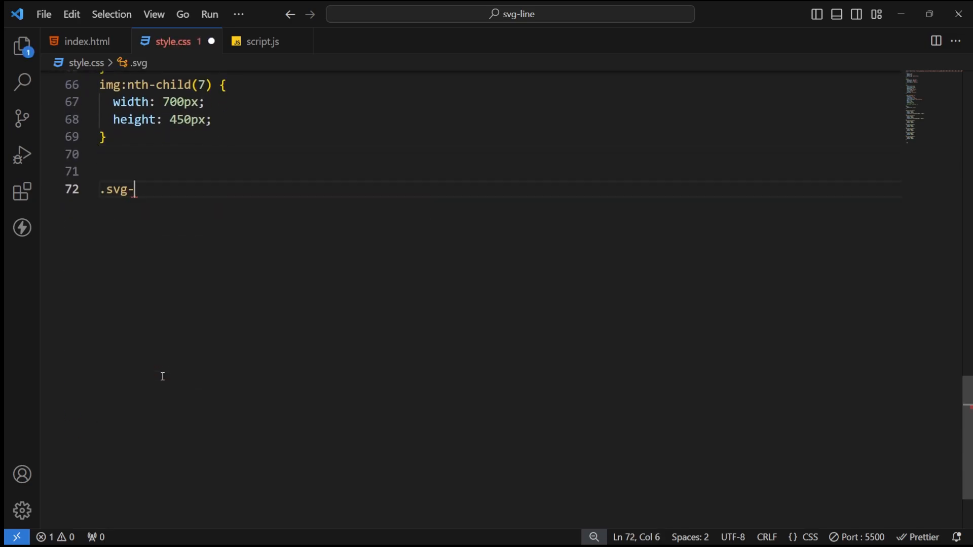
pyautogui.write('container')
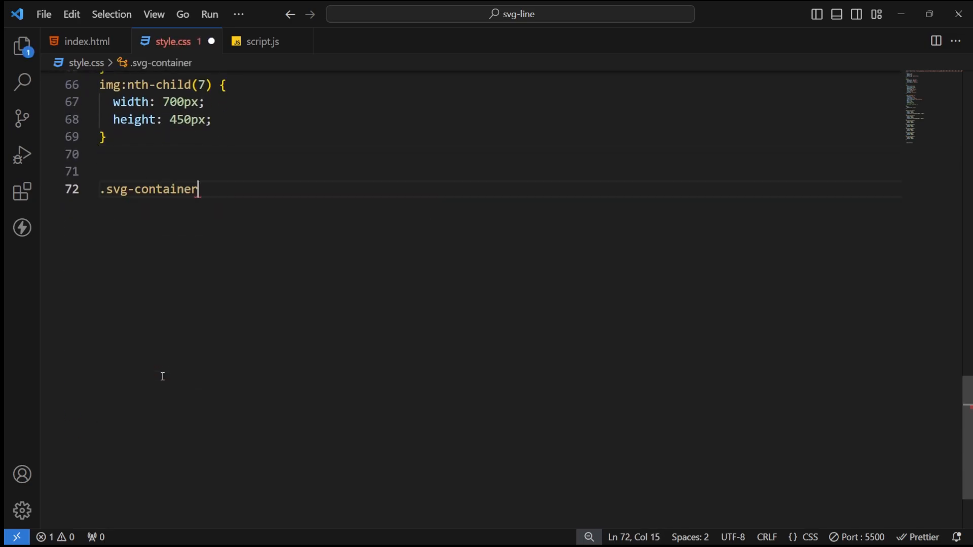
pyautogui.write('{')
pyautogui.write('top: ;')
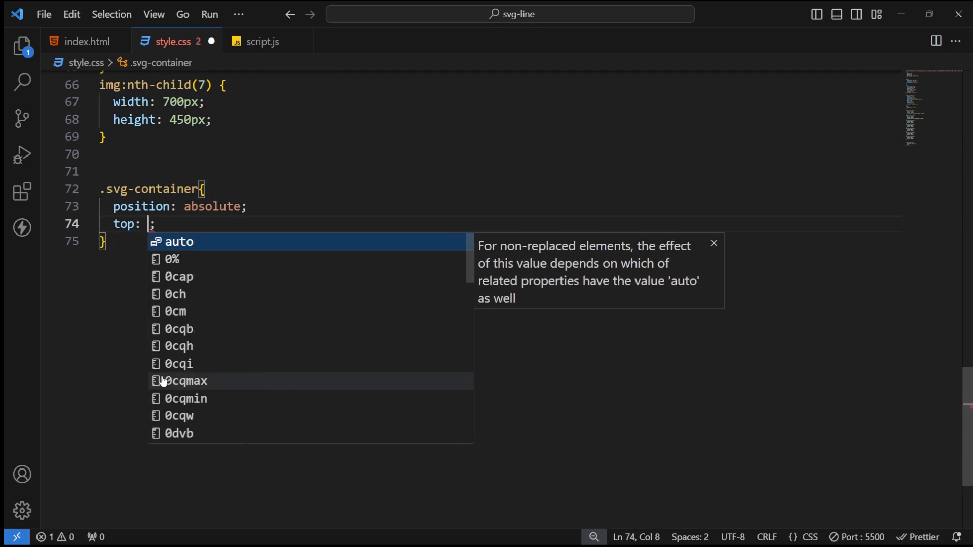
pyautogui.write('0;')
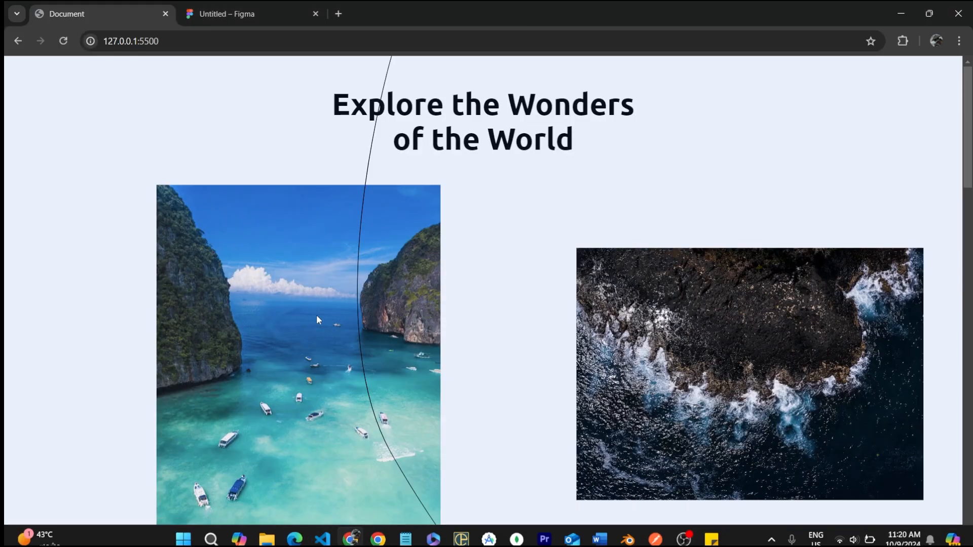
pyautogui.scroll(-3)
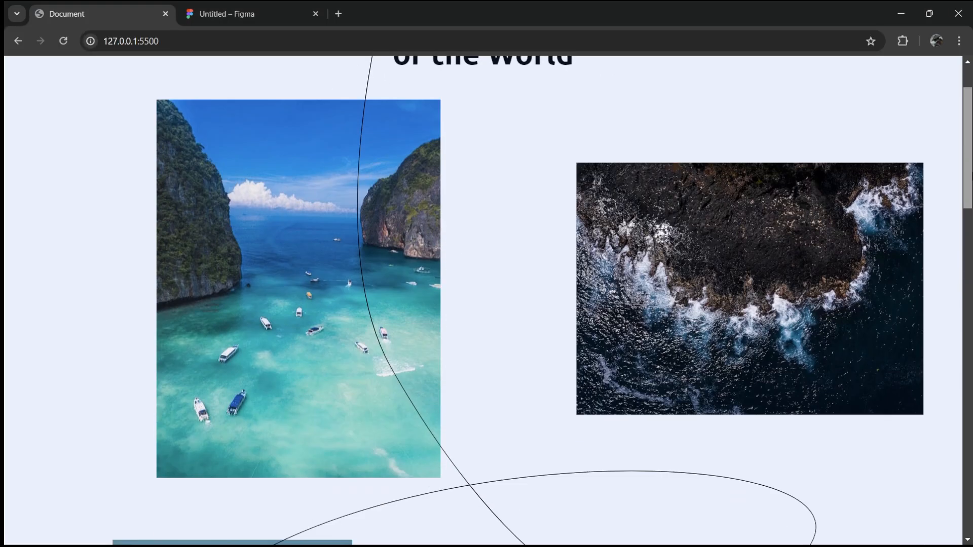
pyautogui.scroll(-3)
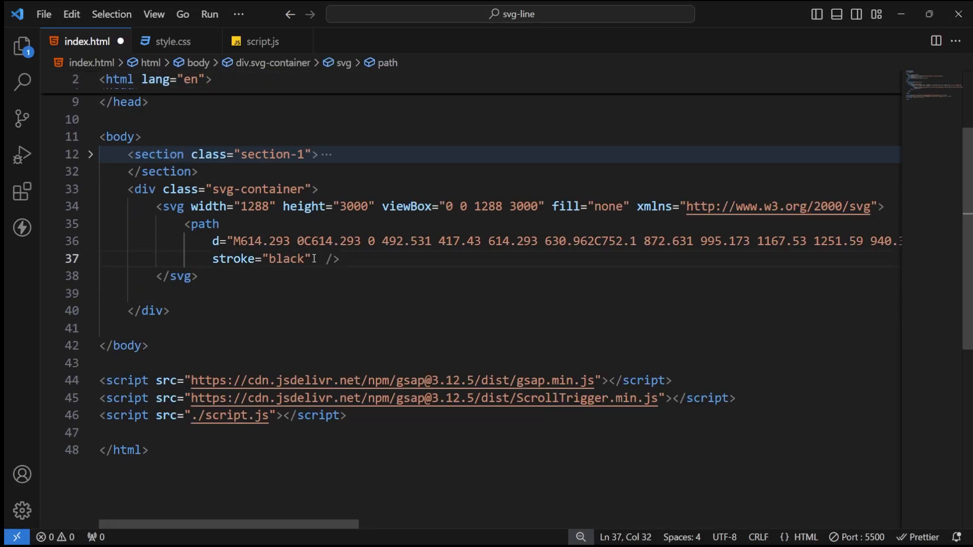
# Give the path stroke-width 10 and stroke colour #123C73 in index.html
pyautogui.write('stroke-width="10')
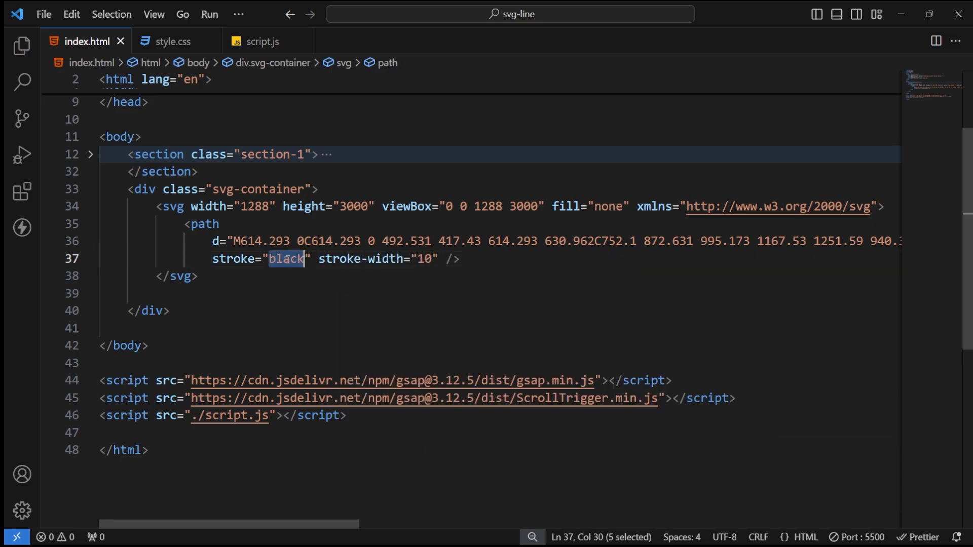
pyautogui.write('##123C73')
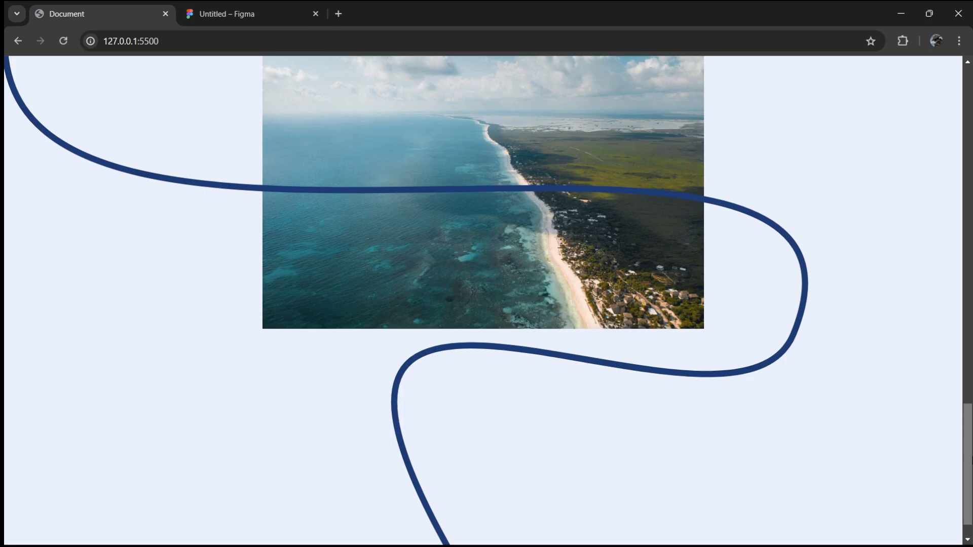
pyautogui.scroll(-3)
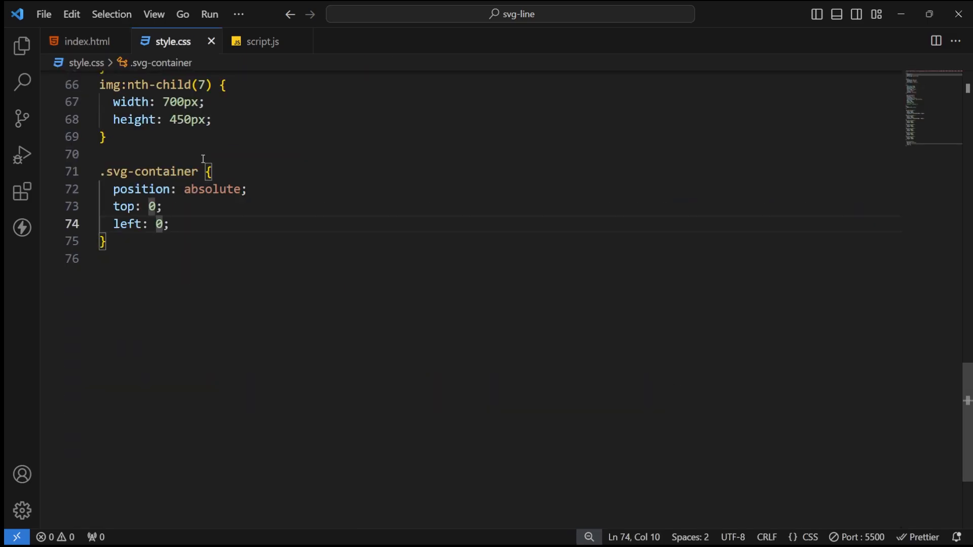
# Make .svg-container a centred flex box with width 100% in style.css
pyautogui.write('display: flex;')
pyautogui.write('align-items: center;')
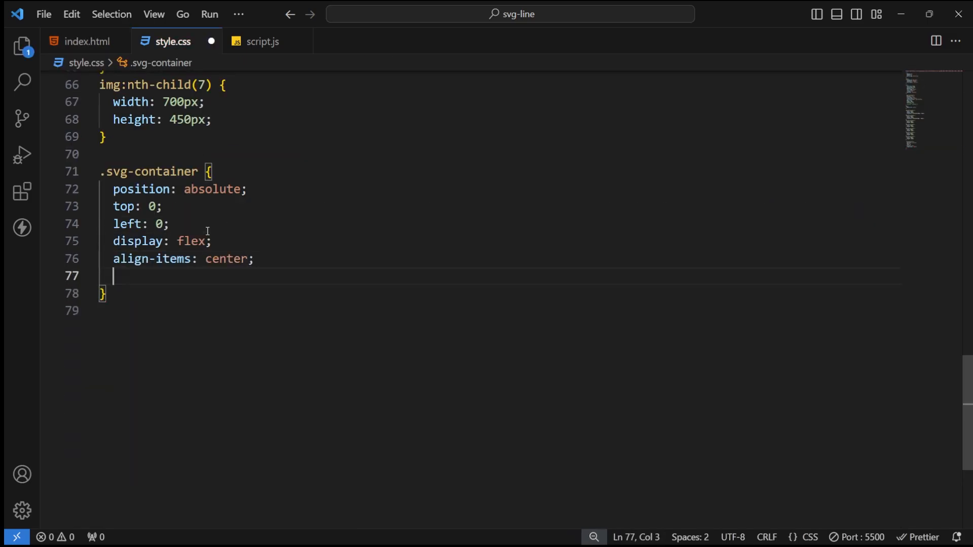
pyautogui.write('justify-content: center;')
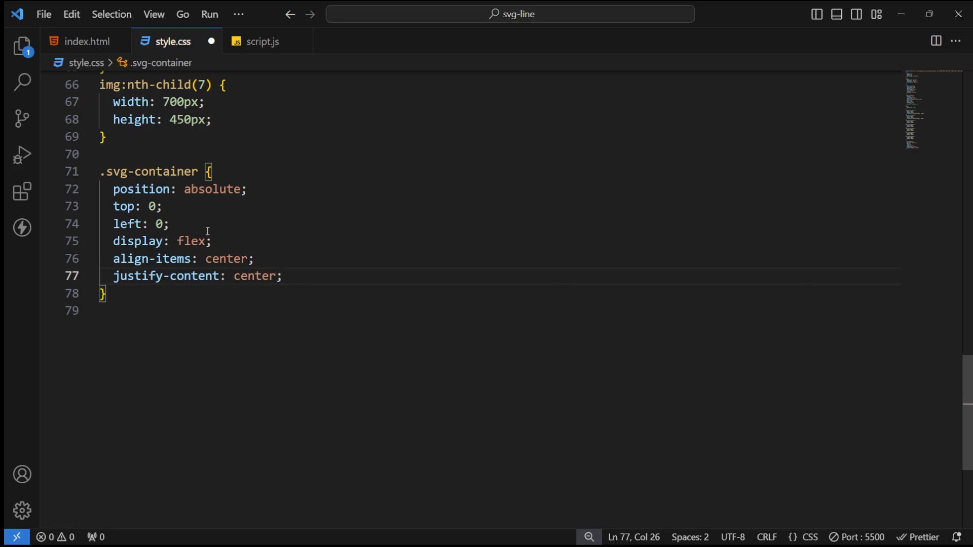
pyautogui.press('Enter')
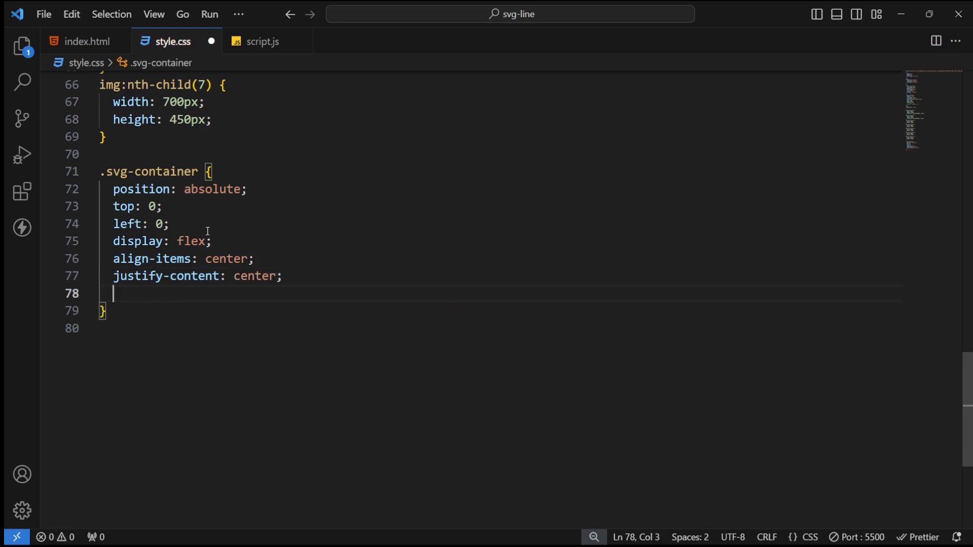
pyautogui.write('width: 100%;')
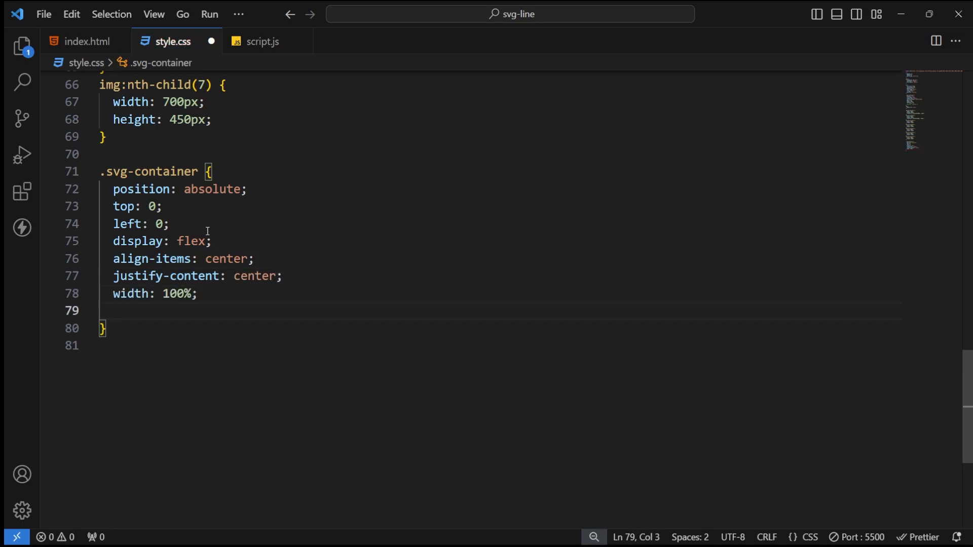
# Check the SVG's 3000 height in index.html and start an svg rule in style.css
pyautogui.click(81, 41)
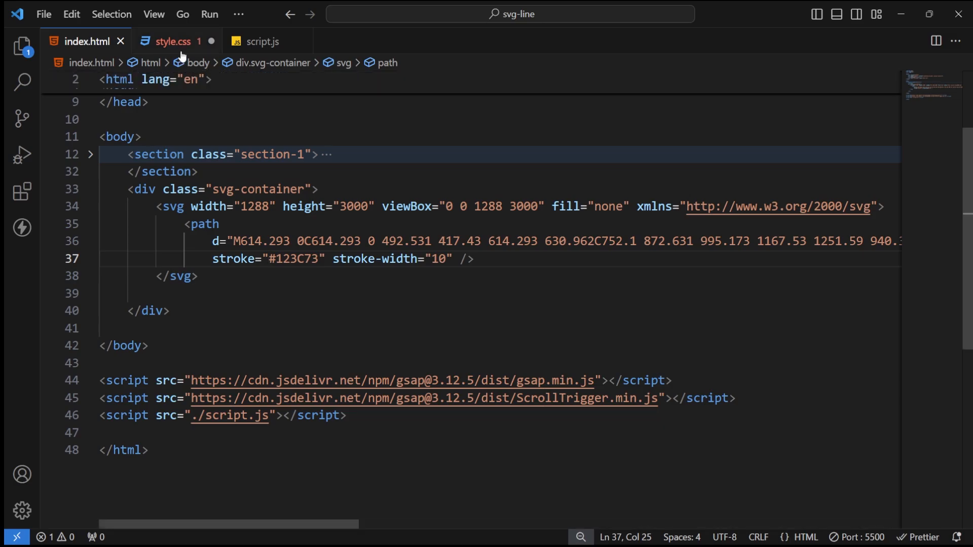
pyautogui.doubleClick(354, 206)
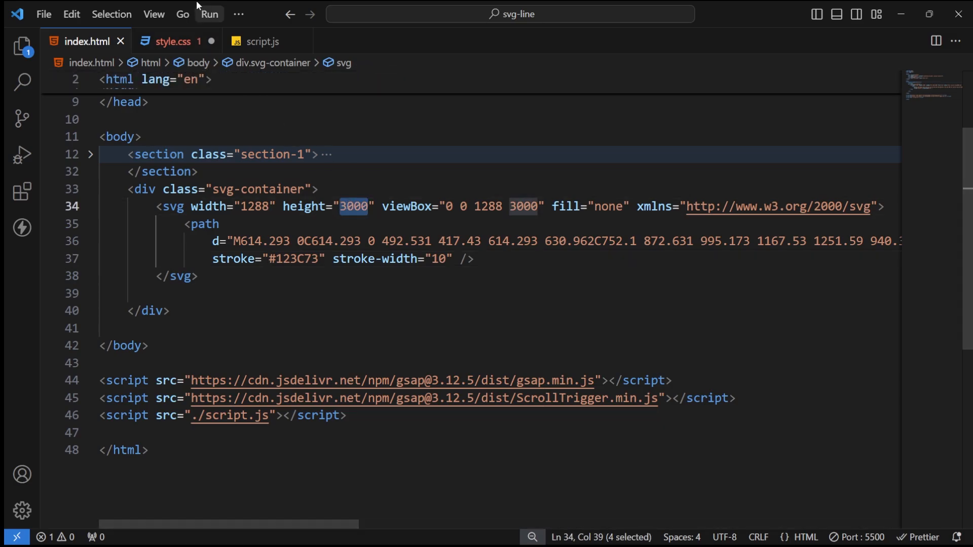
pyautogui.click(173, 41)
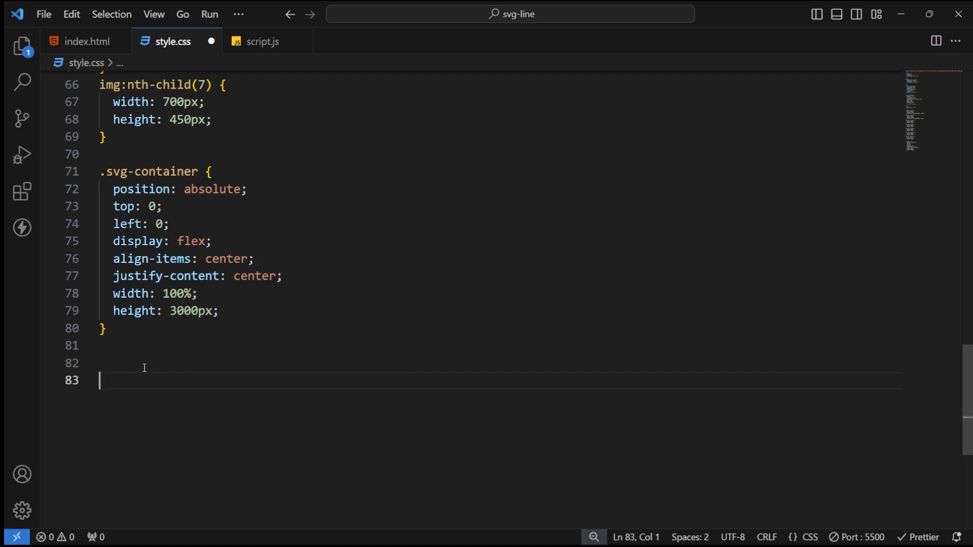
pyautogui.write('svg{')
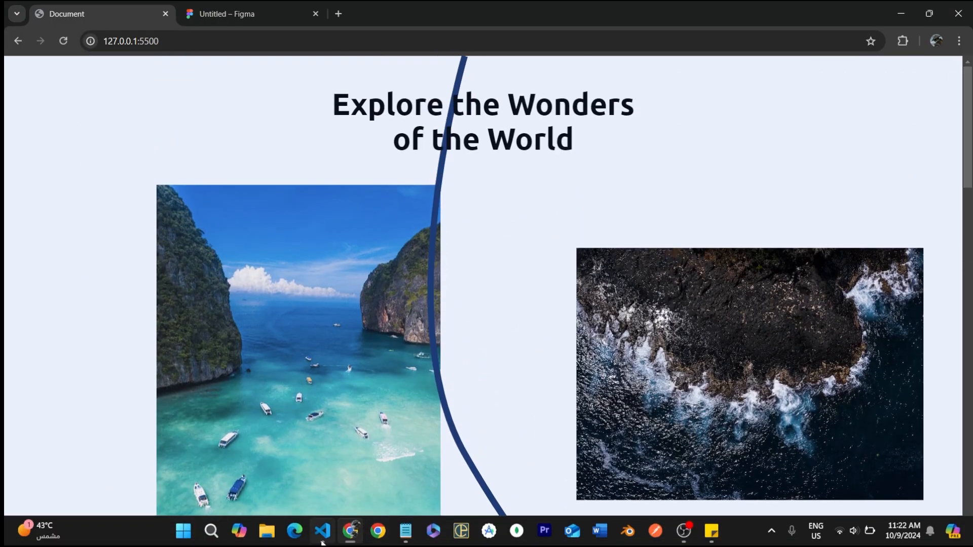
pyautogui.click(322, 531)
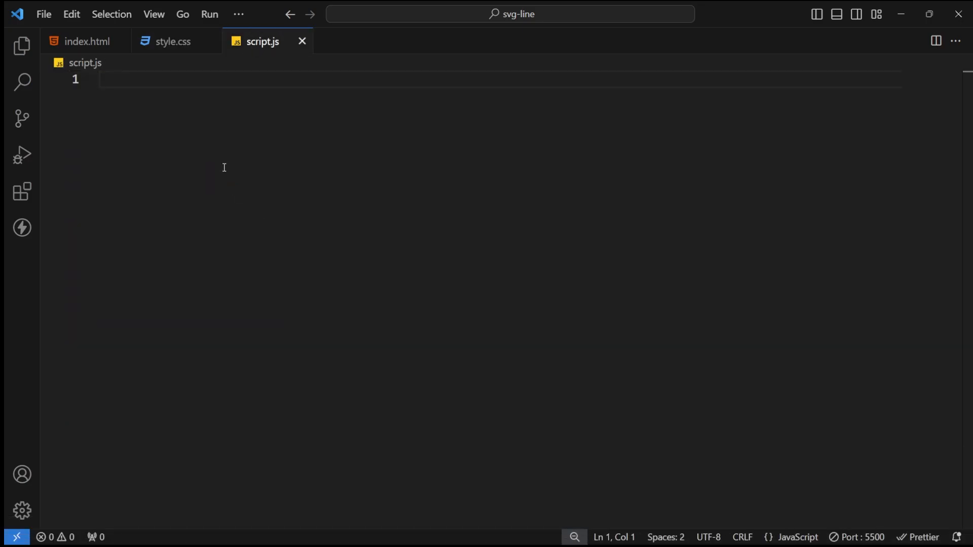
# Select the svg and its path with querySelector in script.js
pyautogui.press('Enter')
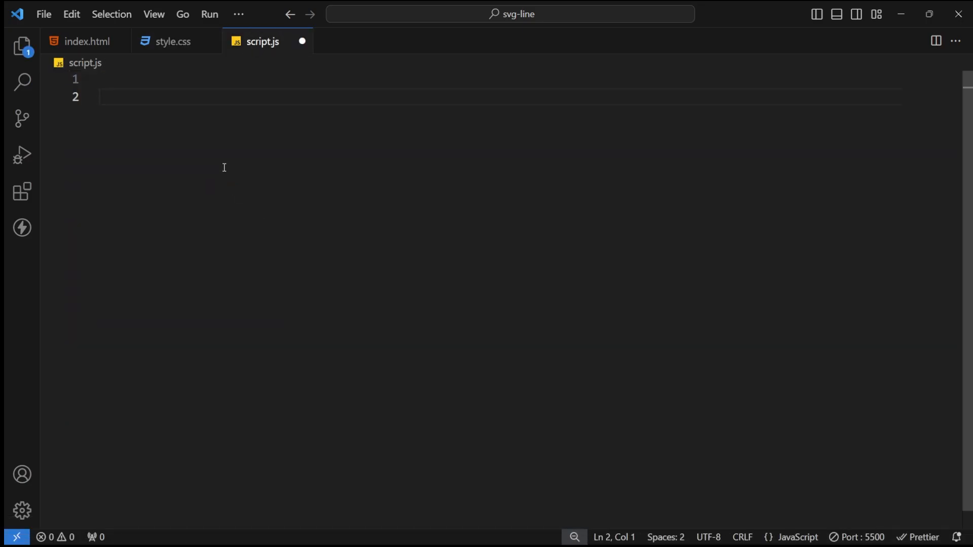
pyautogui.write('let svg')
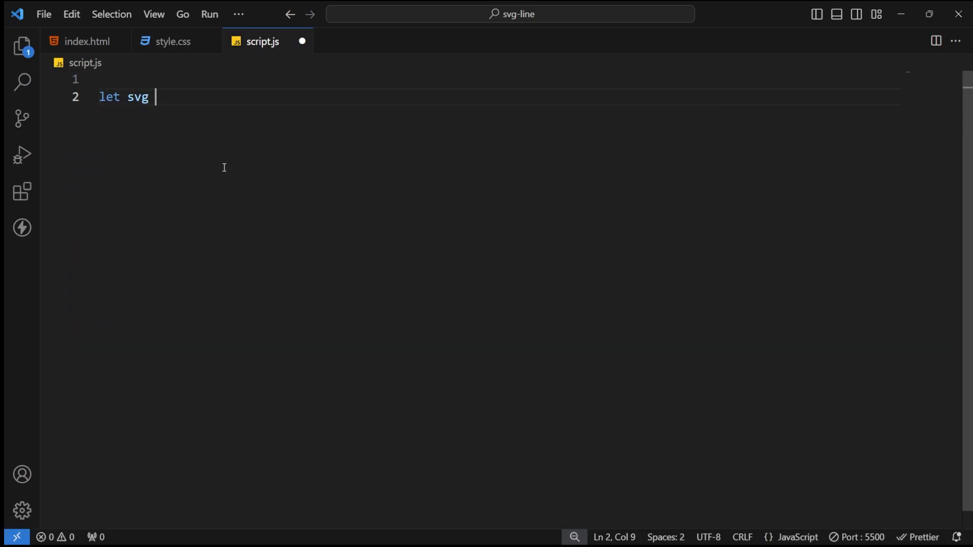
pyautogui.write('= document.querySelector("svg')
pyautogui.write('let')
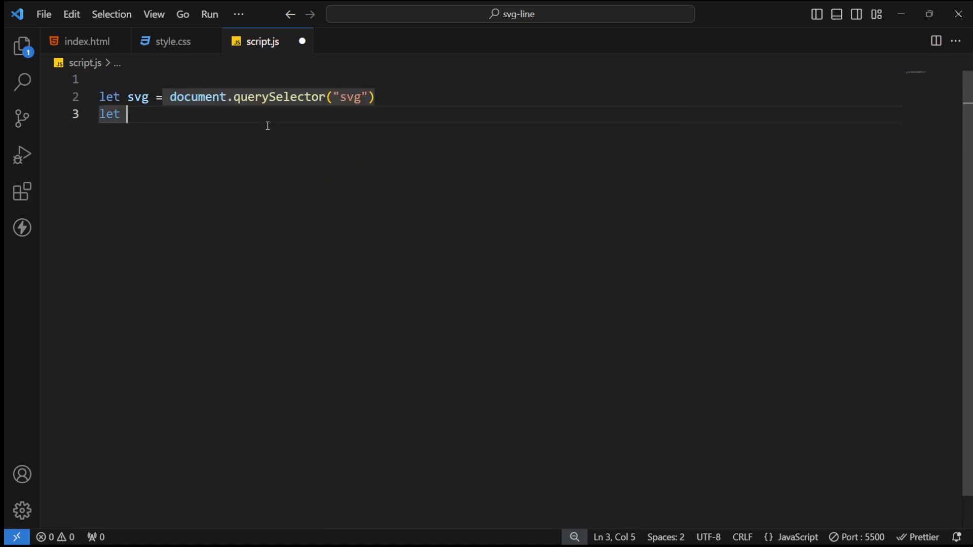
pyautogui.write('path = s')
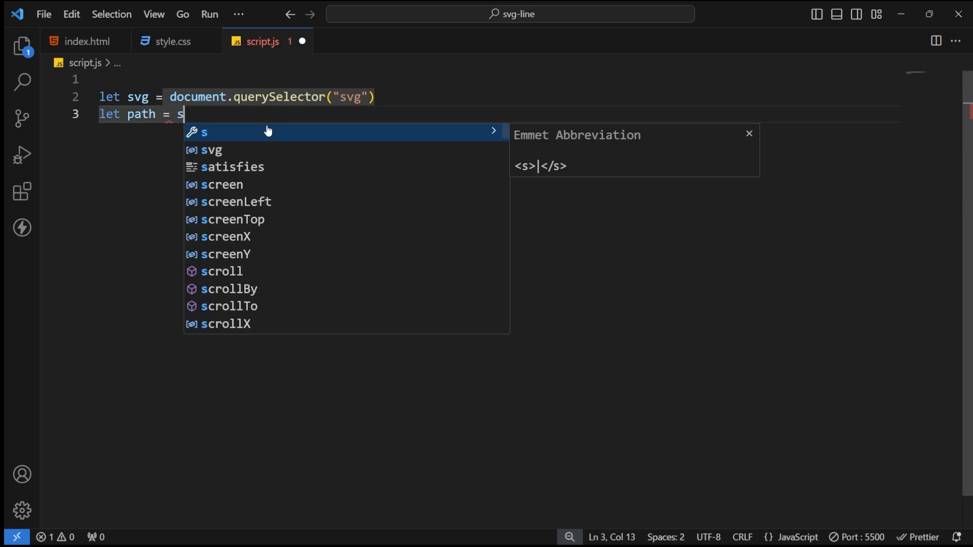
pyautogui.write('vg.querySelector("path");')
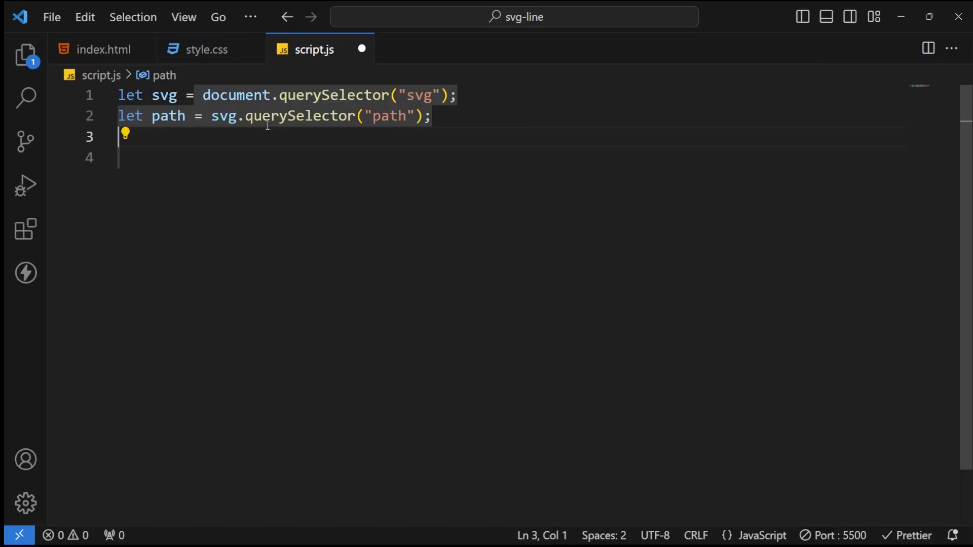
# Store path.getTotalLength() in const pathLength and log it
pyautogui.write('const')
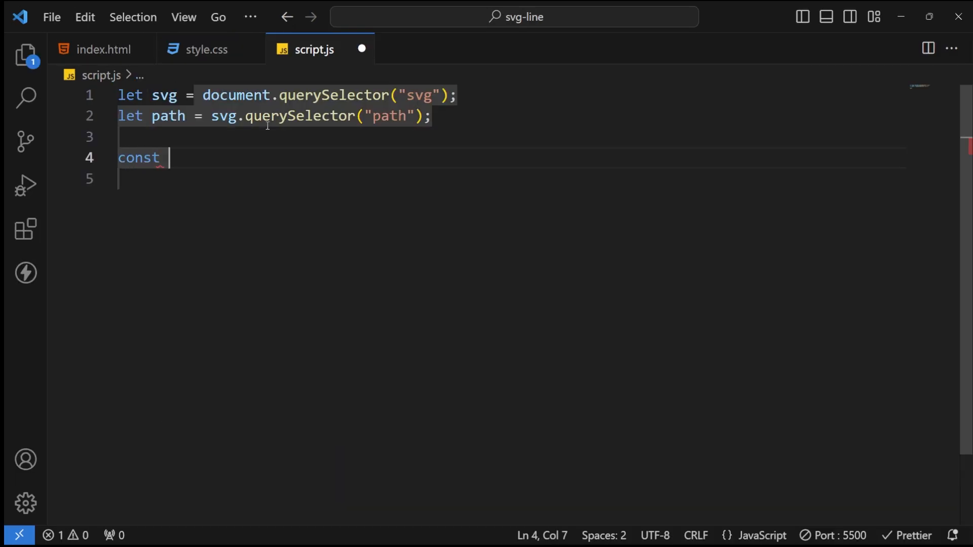
pyautogui.write('pathLe')
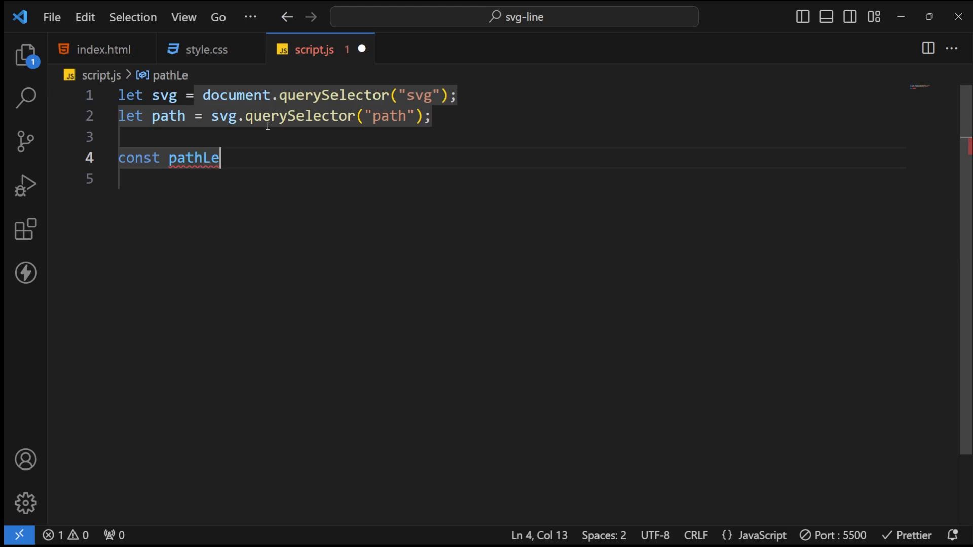
pyautogui.write('ngth =')
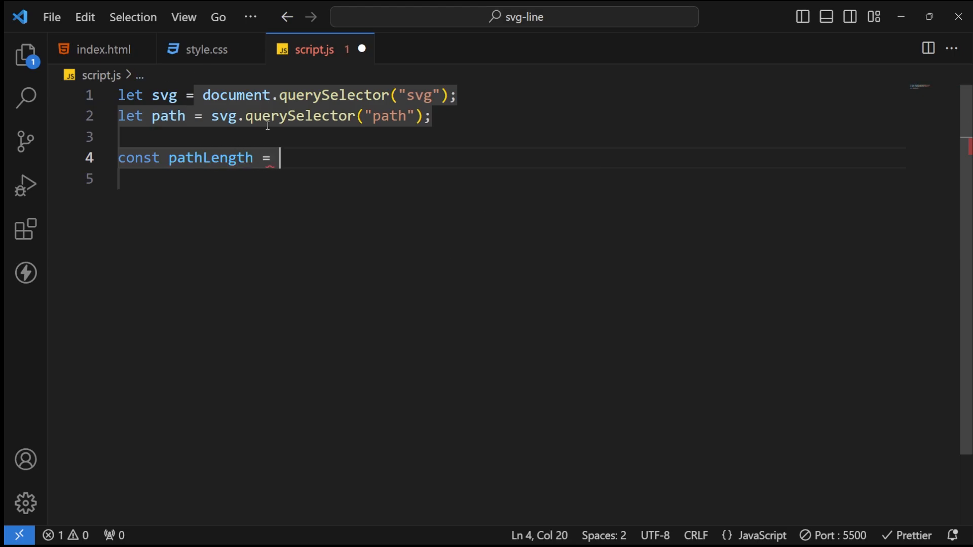
pyautogui.write('path')
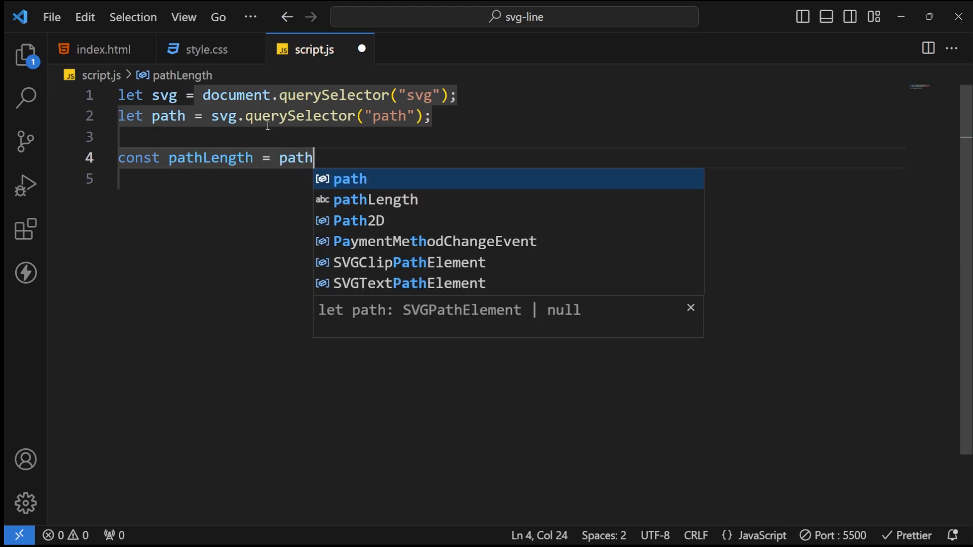
pyautogui.write('.getTotalLength')
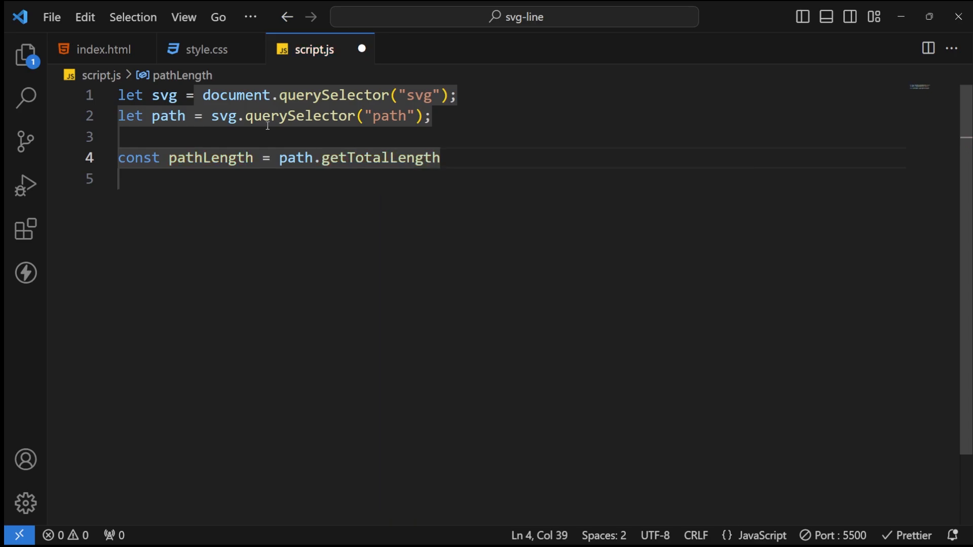
pyautogui.write('log')
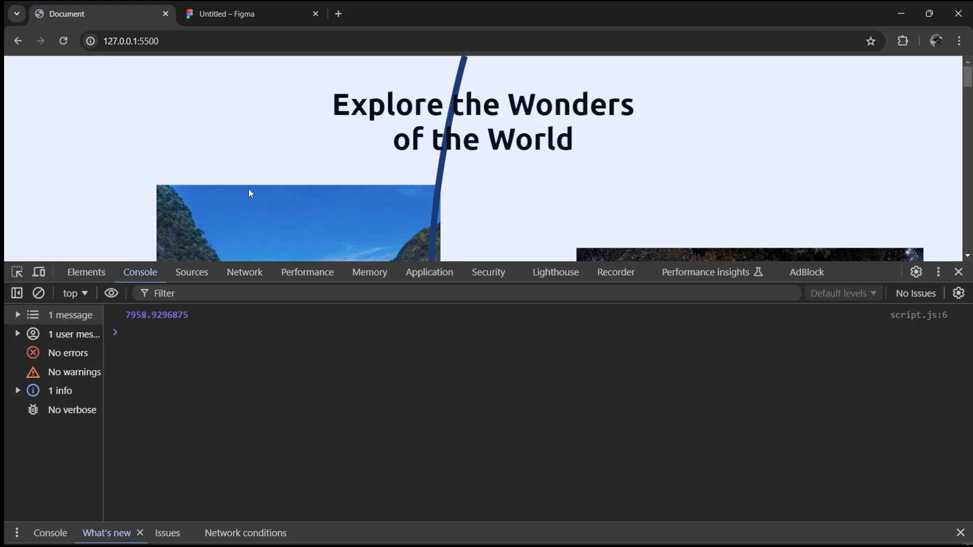
# Read the logged path length 7958.9296875 in the Console, then close DevTools
pyautogui.doubleClick(137, 315)
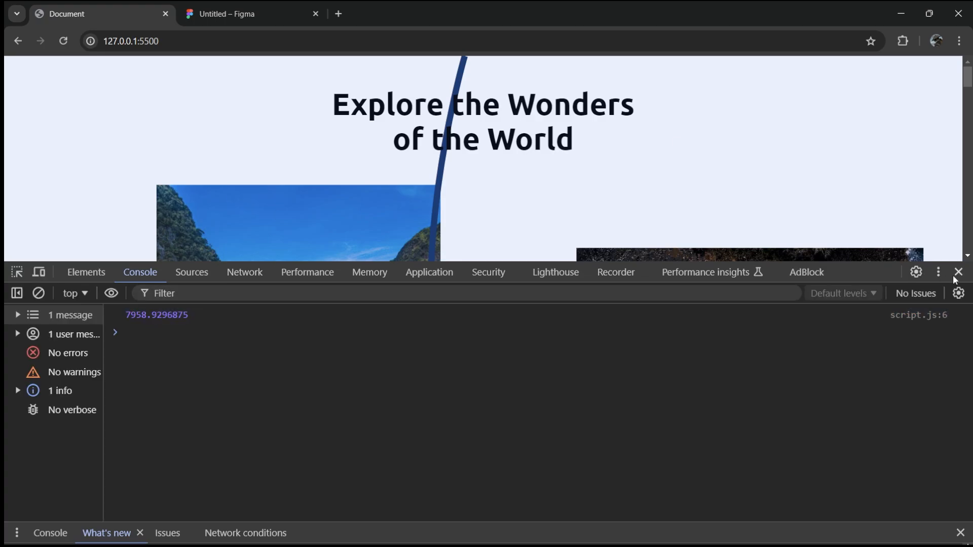
pyautogui.click(958, 272)
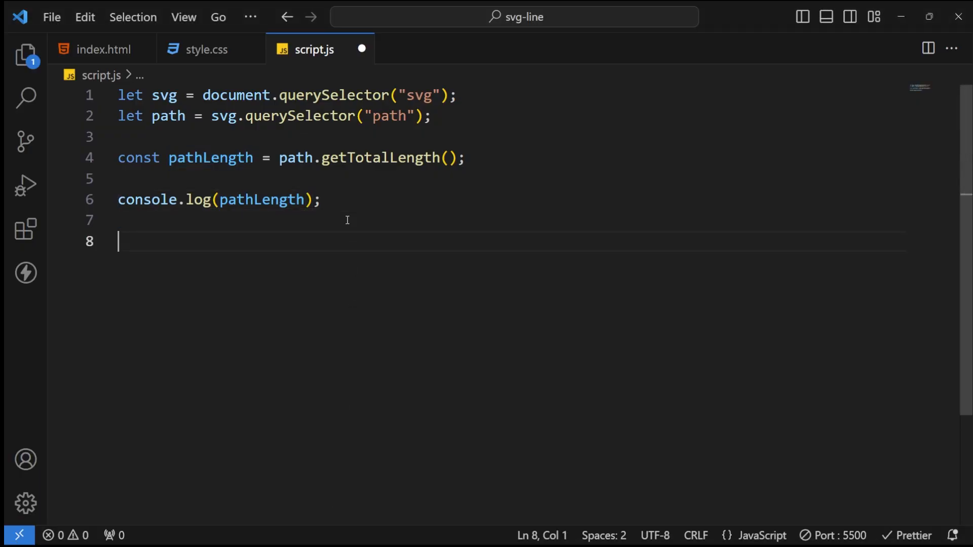
# Write gsap.set(path, { strokeDasharray ... }) below the console.log in script.js
pyautogui.scroll(-3)
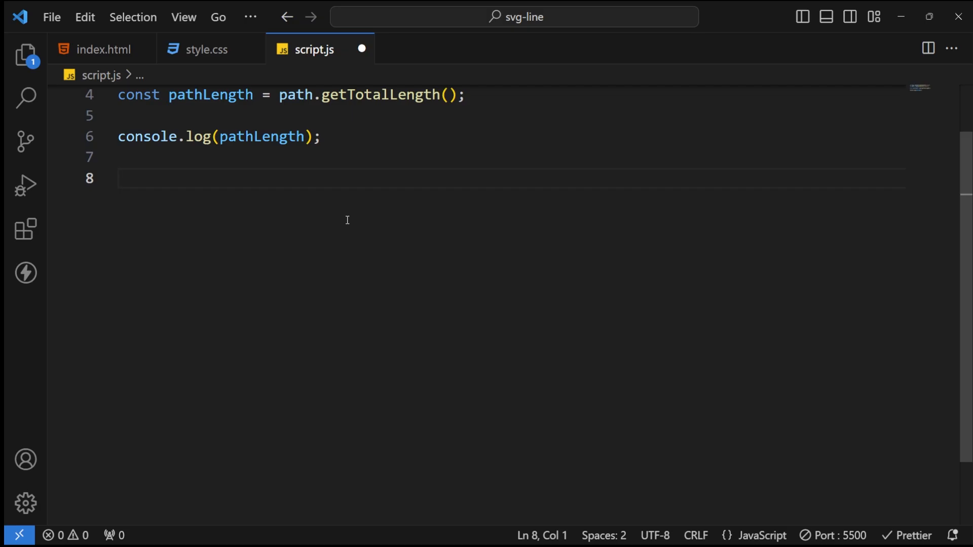
pyautogui.write('gsap')
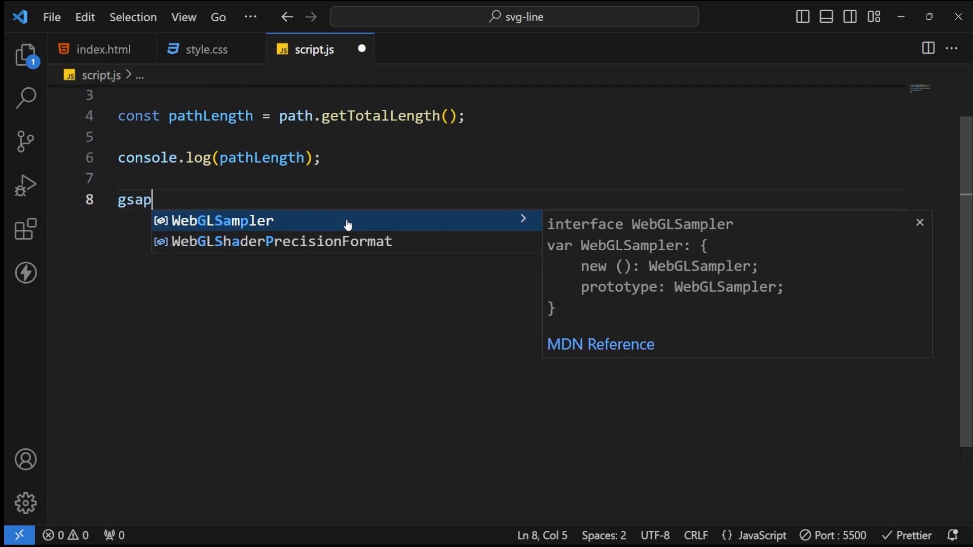
pyautogui.write('.set(pat')
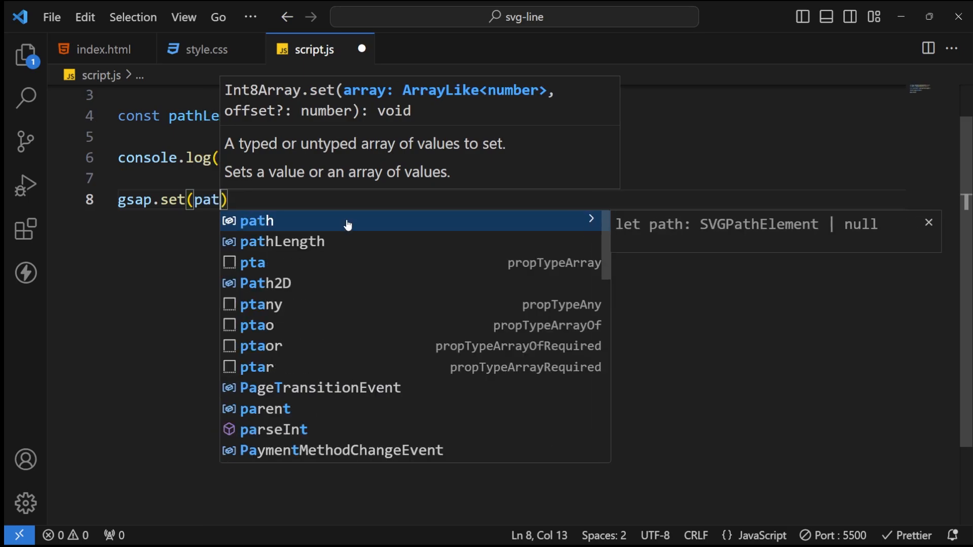
pyautogui.write(', {stro')
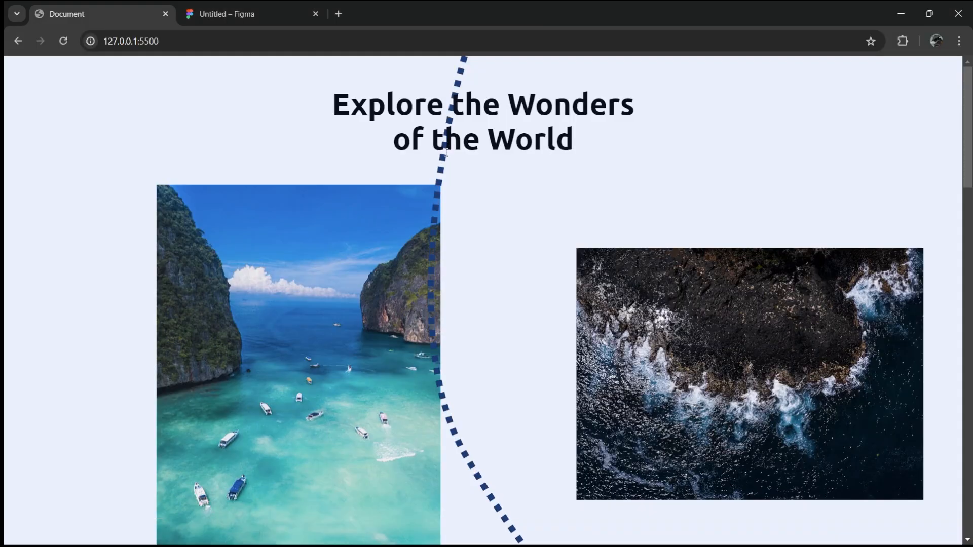
pyautogui.moveTo(430, 414)
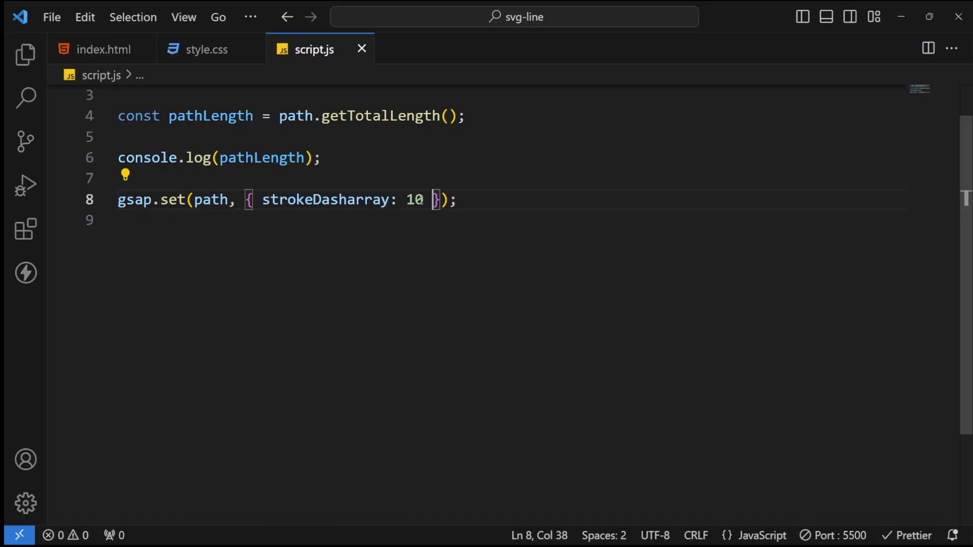
# Enlarge the strokeDasharray value so the curve shows long, widely spaced dashes
pyautogui.write('0')
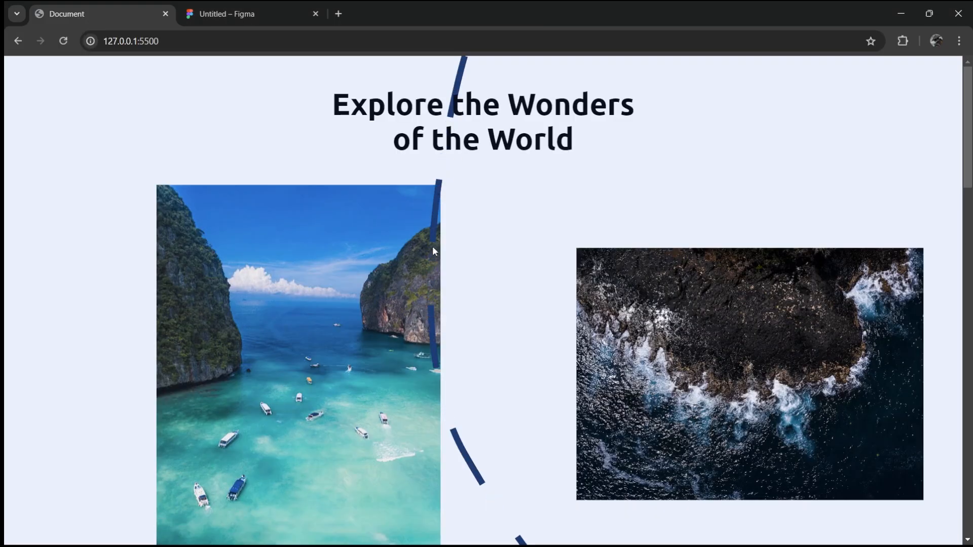
pyautogui.scroll(-3)
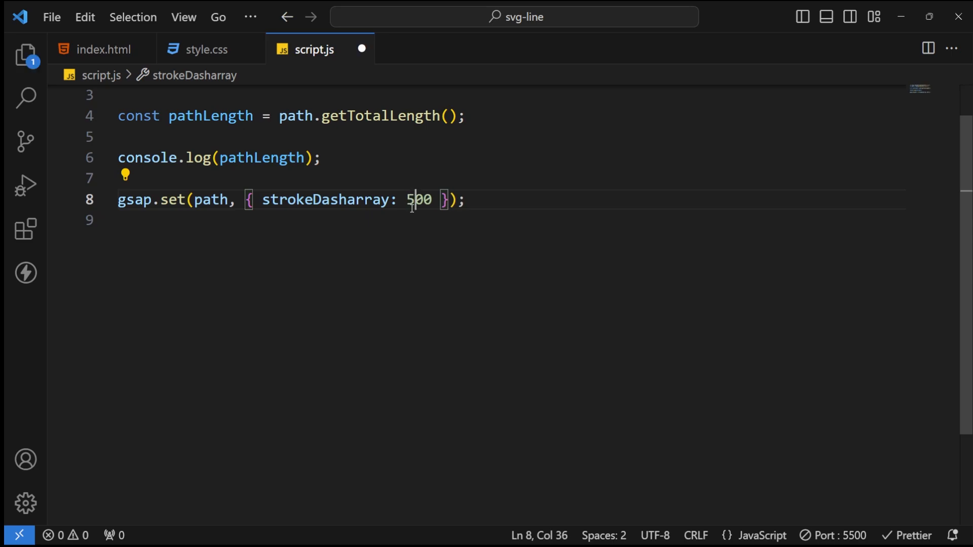
# Scroll the Chrome preview to see long dashes along the curve
pyautogui.click(345, 530)
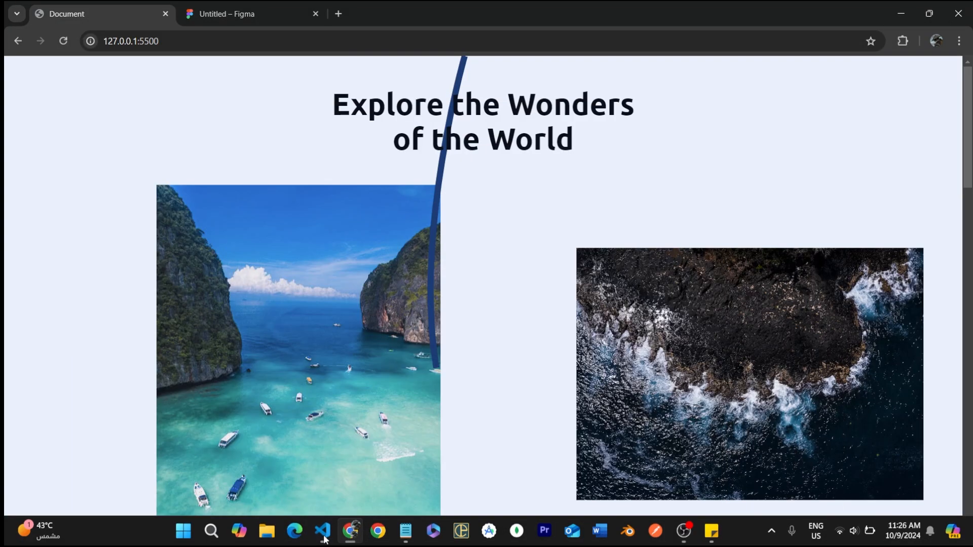
pyautogui.scroll(-3)
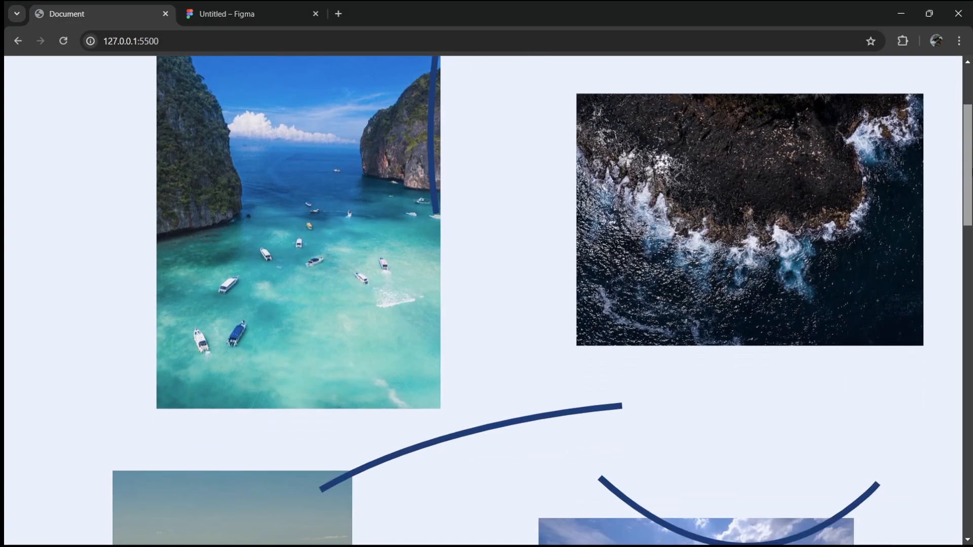
pyautogui.scroll(-3)
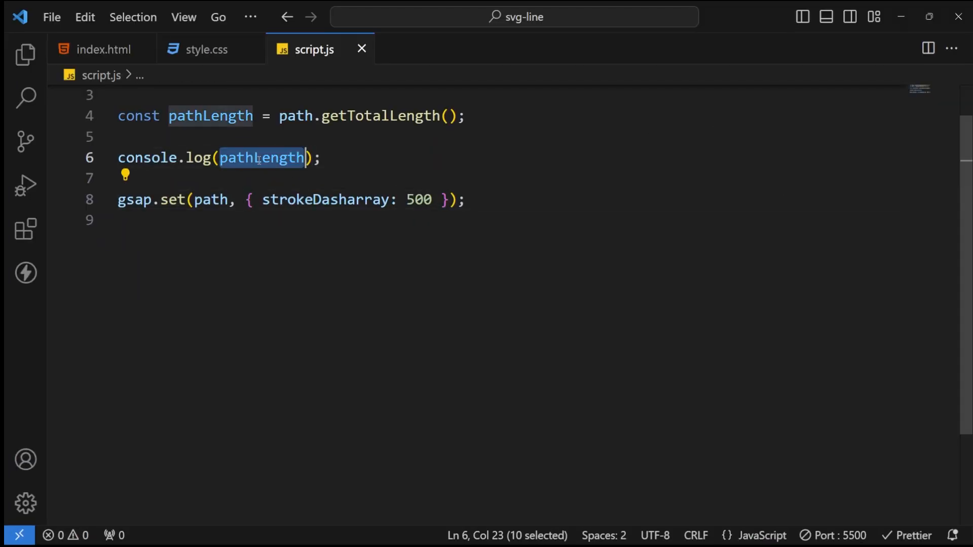
# Set strokeDasharray to pathLength, then scroll Chrome to see one unbroken curve
pyautogui.write('pathLength')
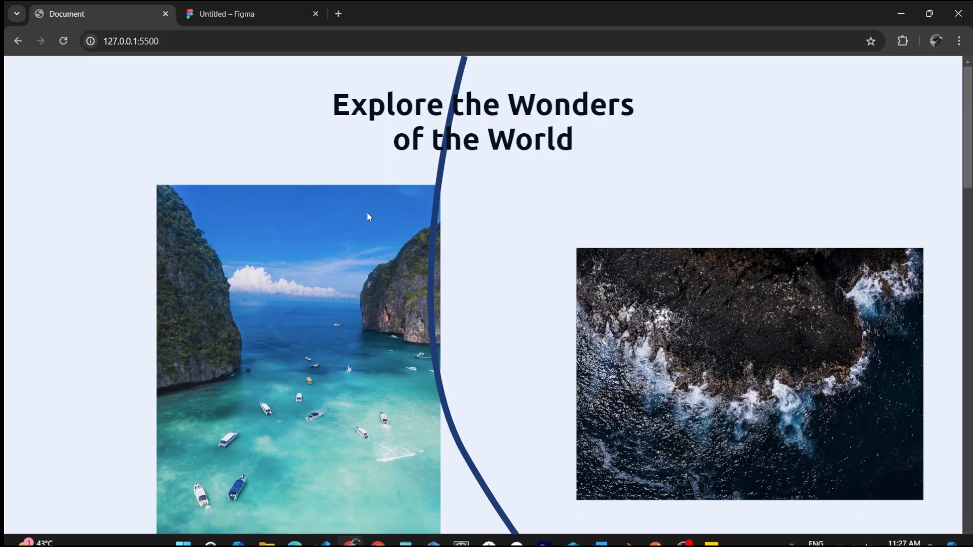
pyautogui.scroll(-3)
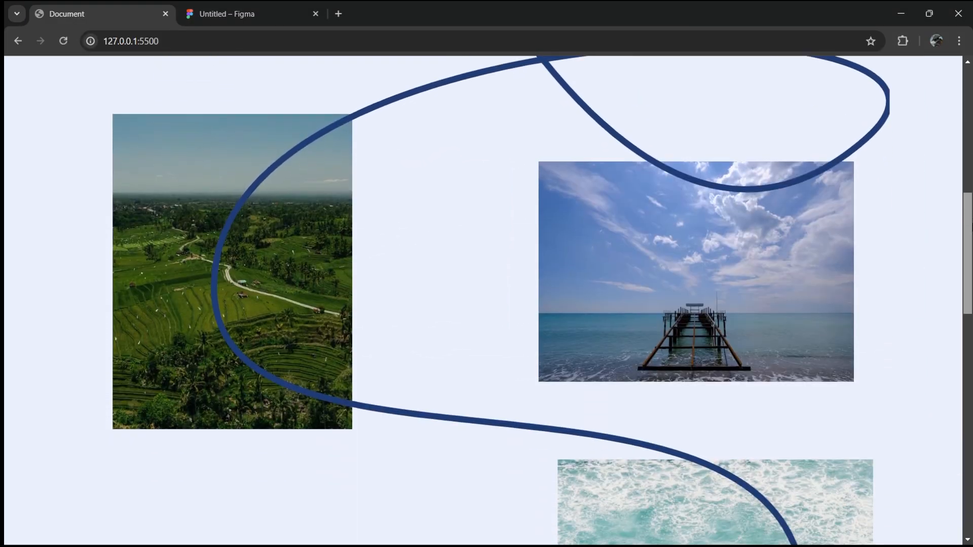
pyautogui.scroll(-3)
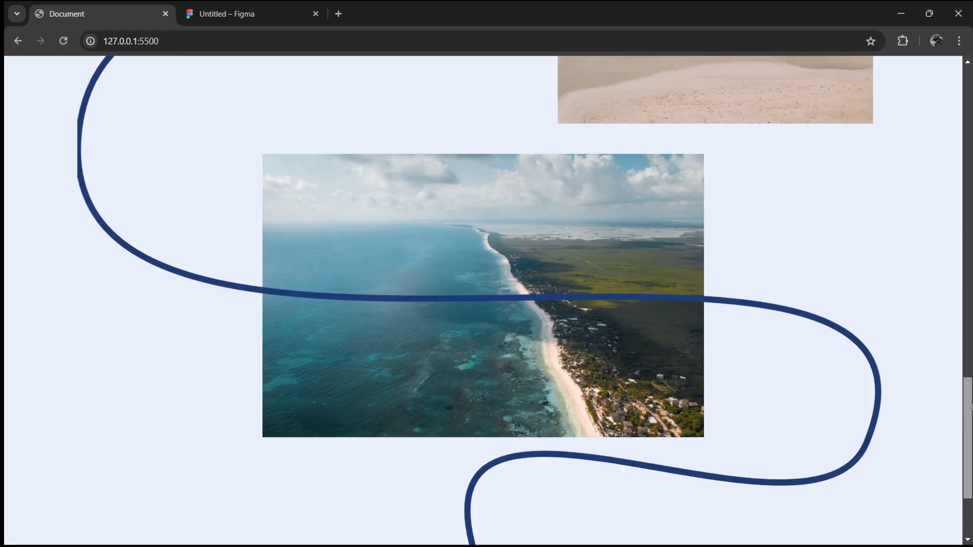
pyautogui.scroll(3)
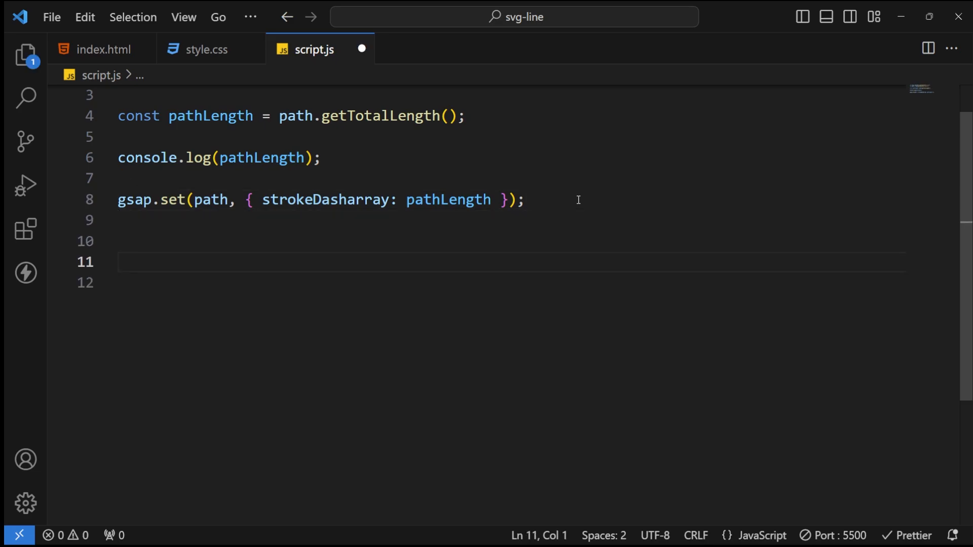
# Below gsap.set, add gsap.fromTo(path) tweening strokeDashoffset from pathLength to 0
pyautogui.write('gsap.')
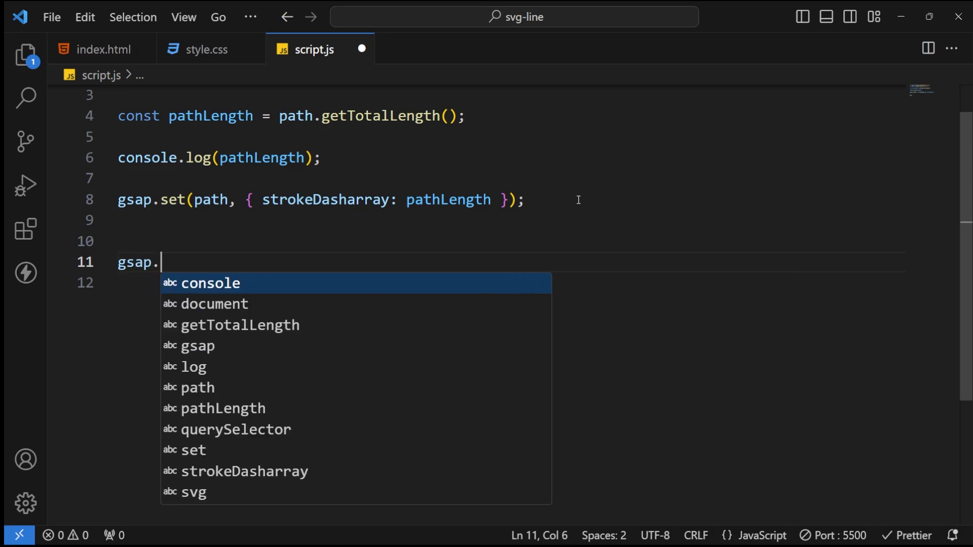
pyautogui.write('fromTo(path ,')
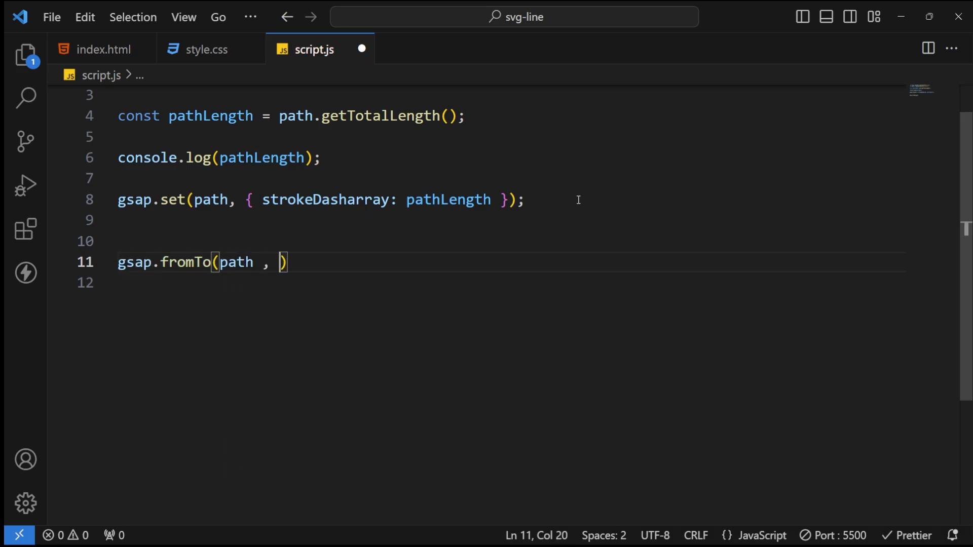
pyautogui.write('{')
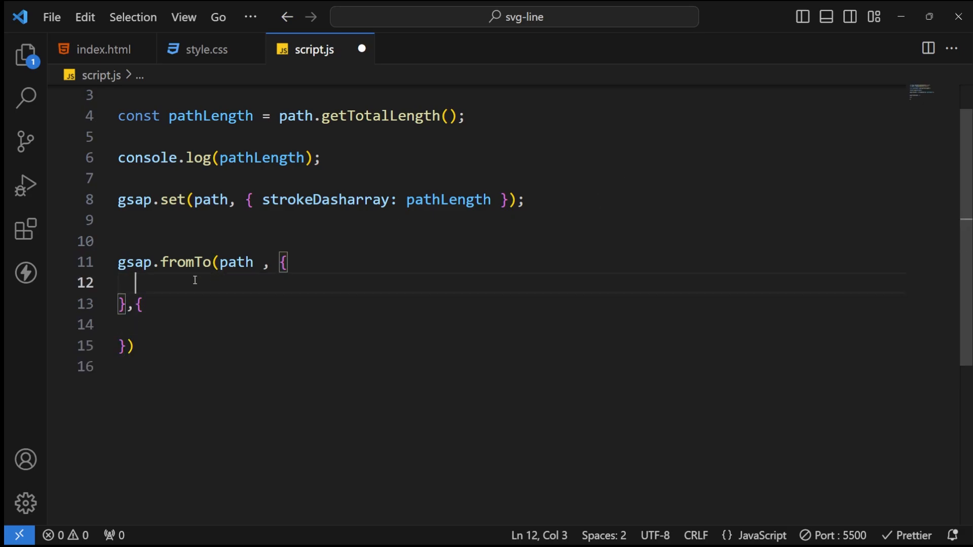
pyautogui.write('strokeDash')
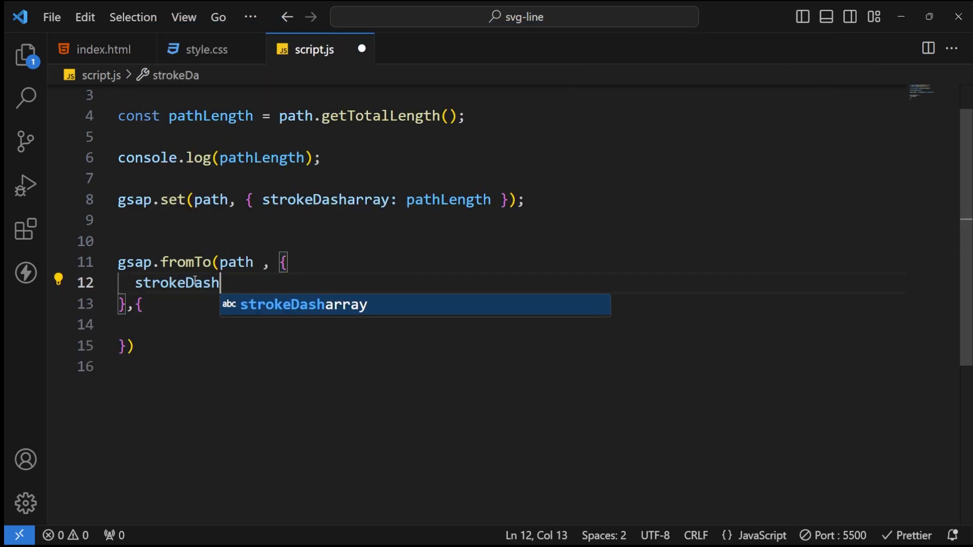
pyautogui.write('offset: p,')
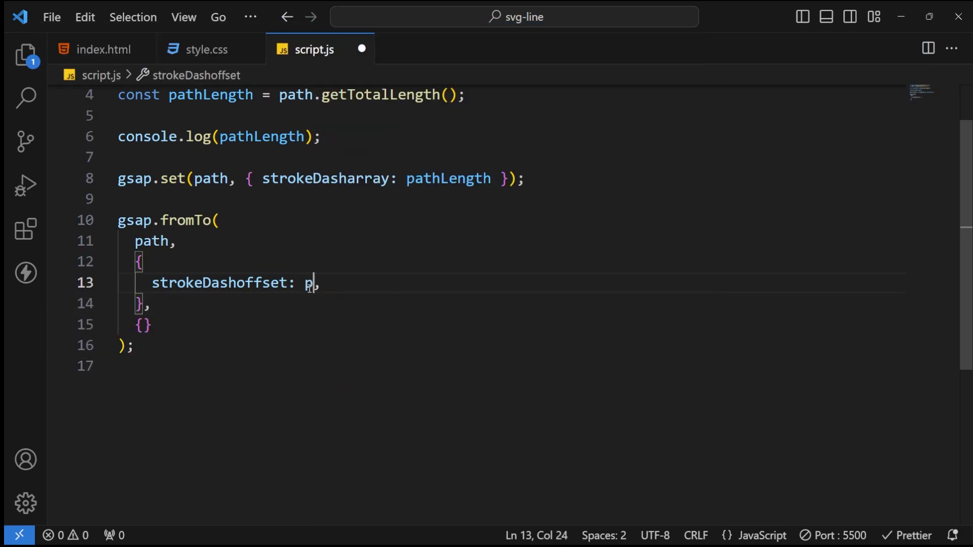
pyautogui.write('athLength')
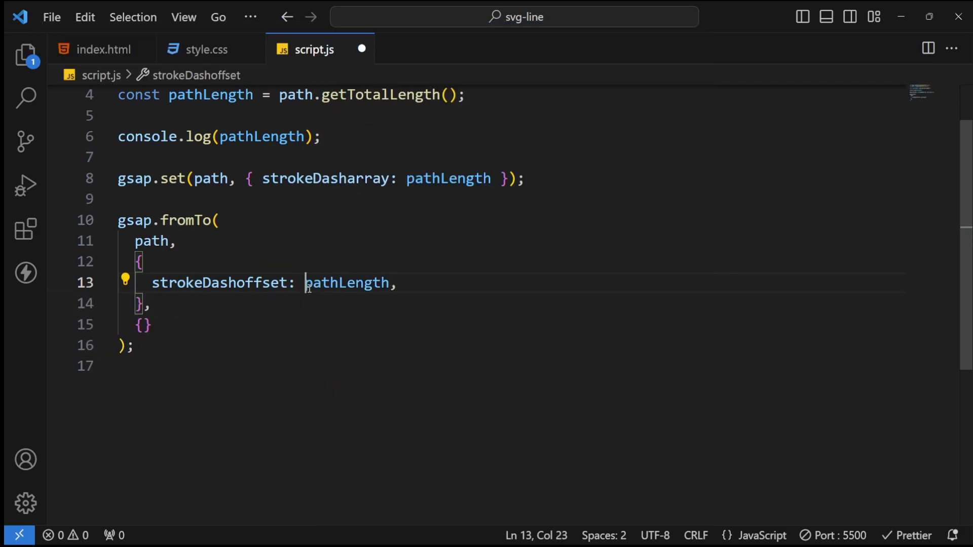
pyautogui.doubleClick(218, 283)
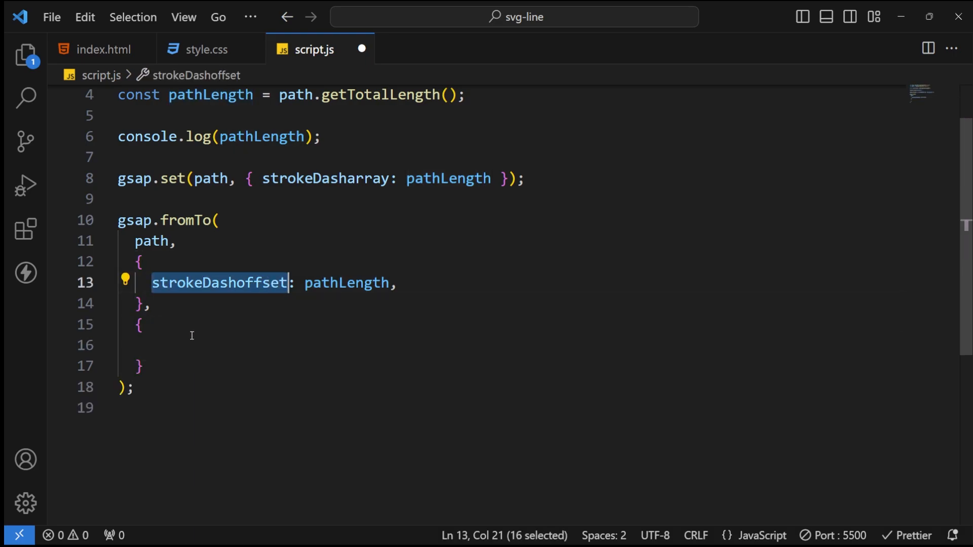
pyautogui.write('strokeDashoffset')
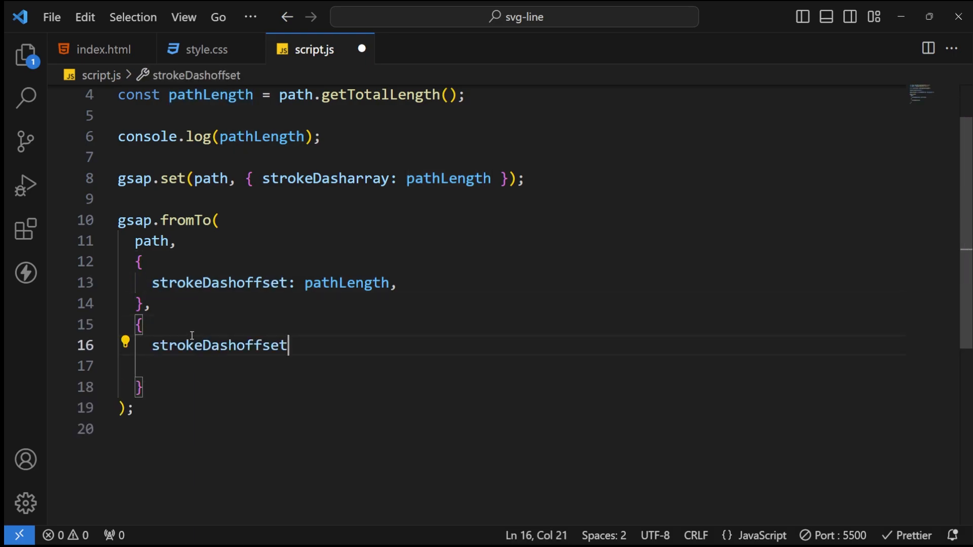
pyautogui.write(': 0,')
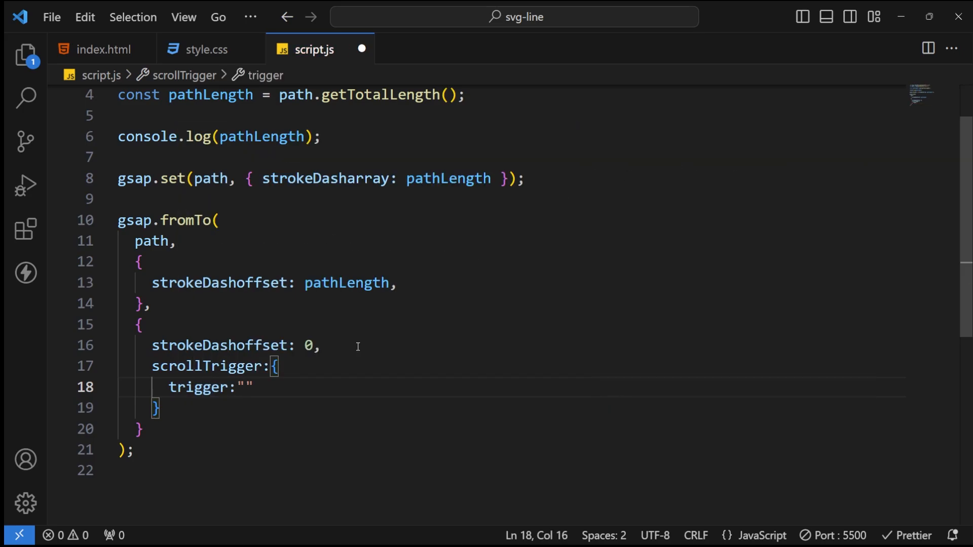
# Set scrollTrigger to trigger ".svg-container", start "top top", end "bottom bottom"
pyautogui.write('.svg-container')
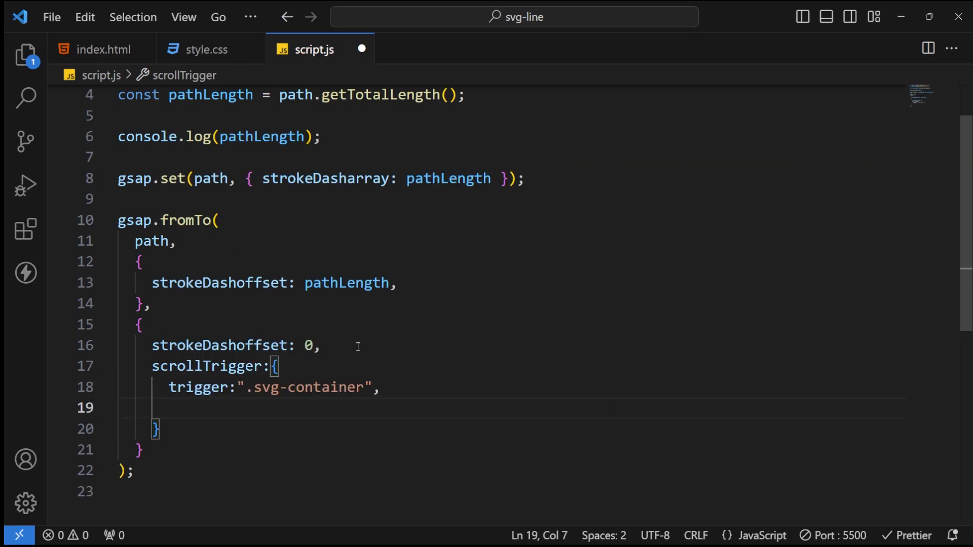
pyautogui.write('start:"t')
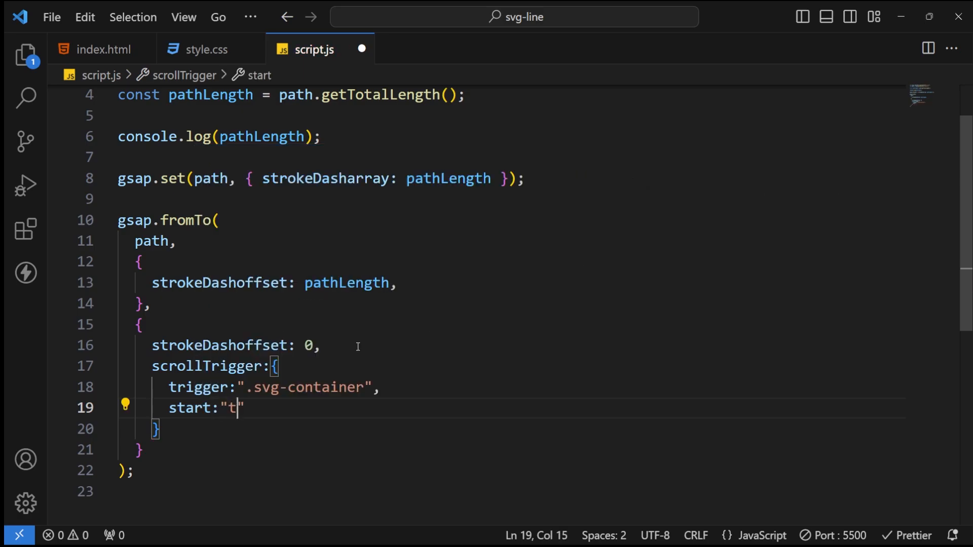
pyautogui.write('op top')
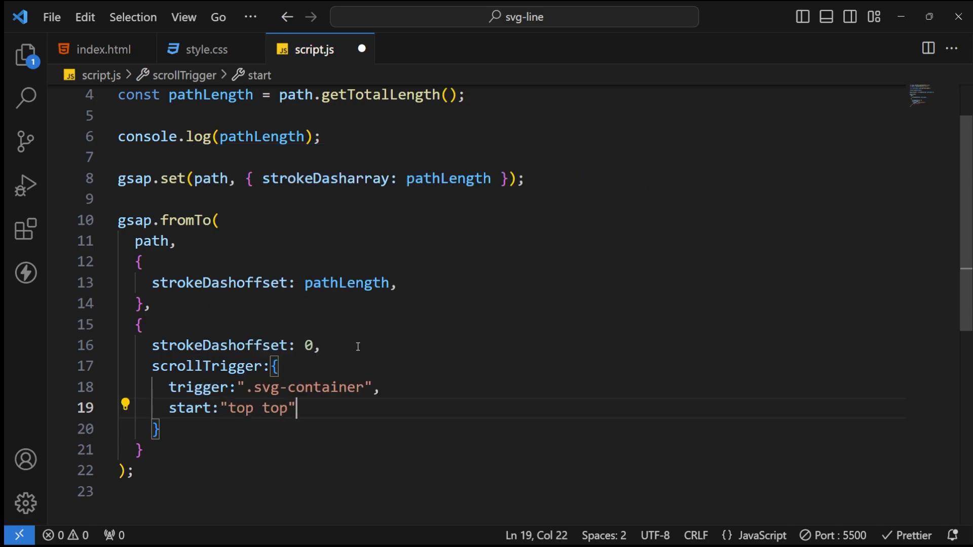
pyautogui.press('Enter')
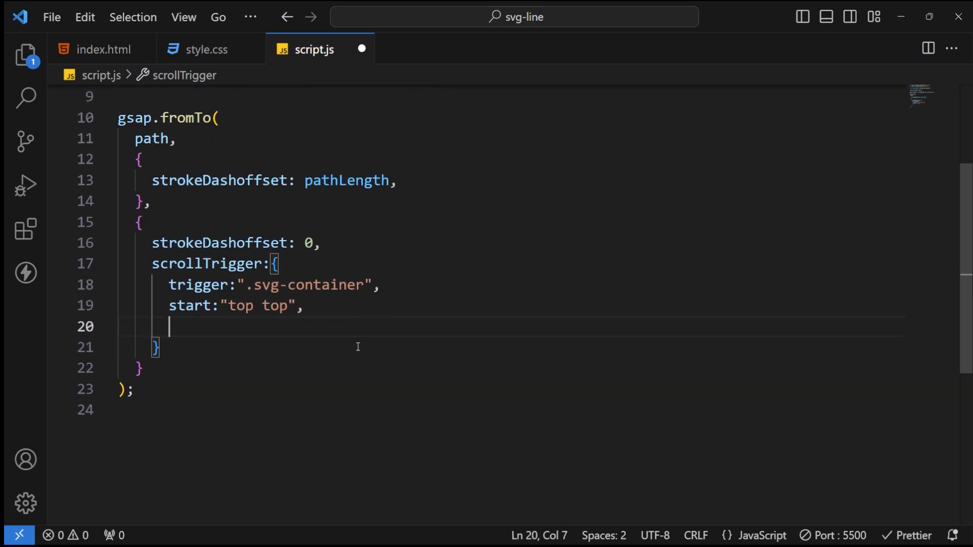
pyautogui.write('end:""')
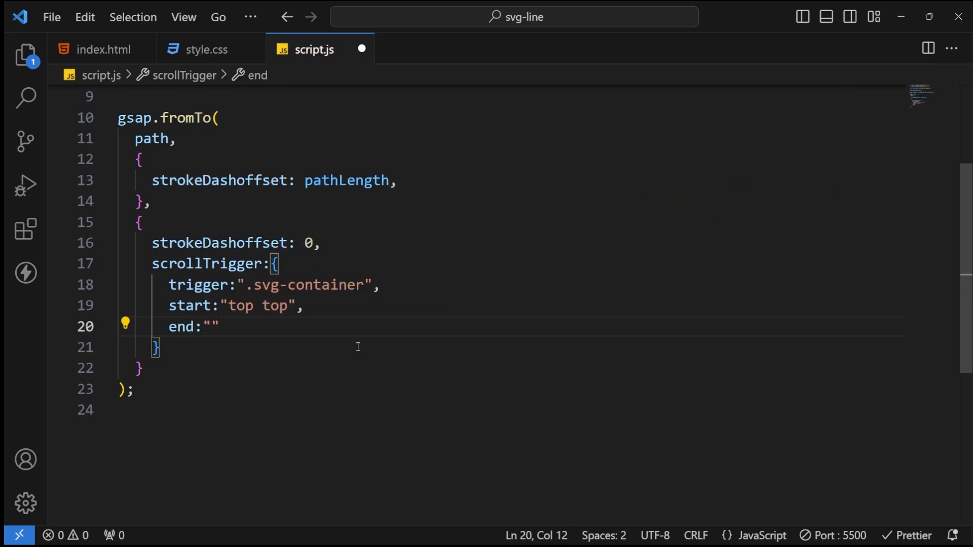
pyautogui.write('bott')
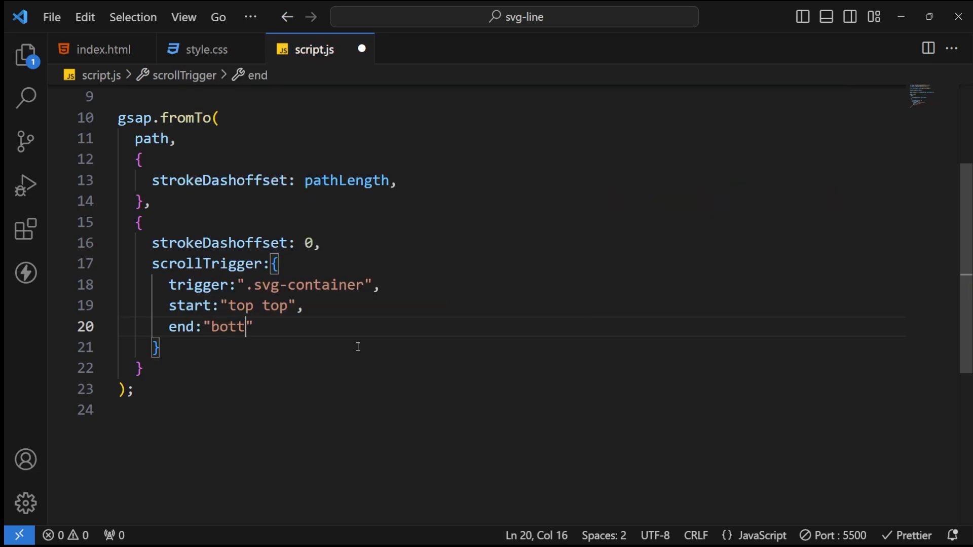
pyautogui.write('om bottom')
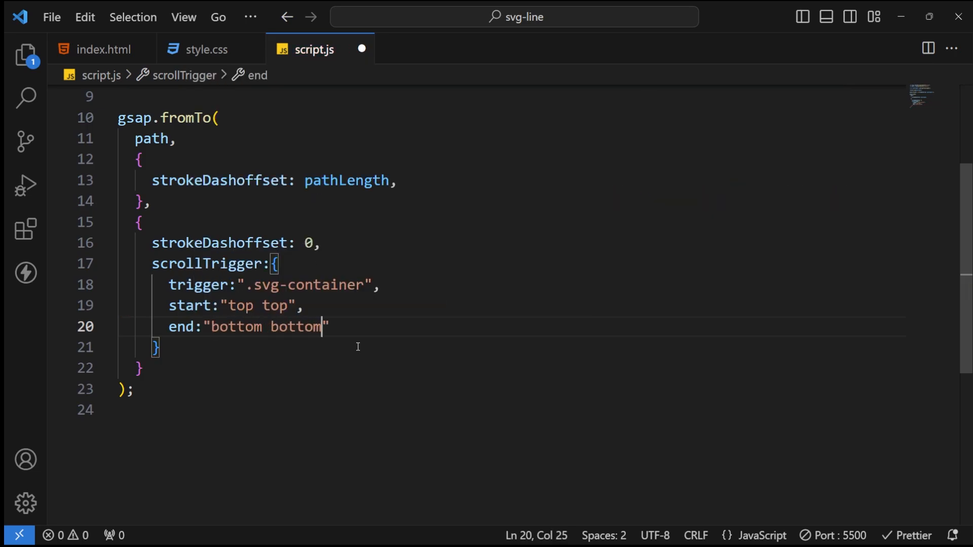
pyautogui.write('dur')
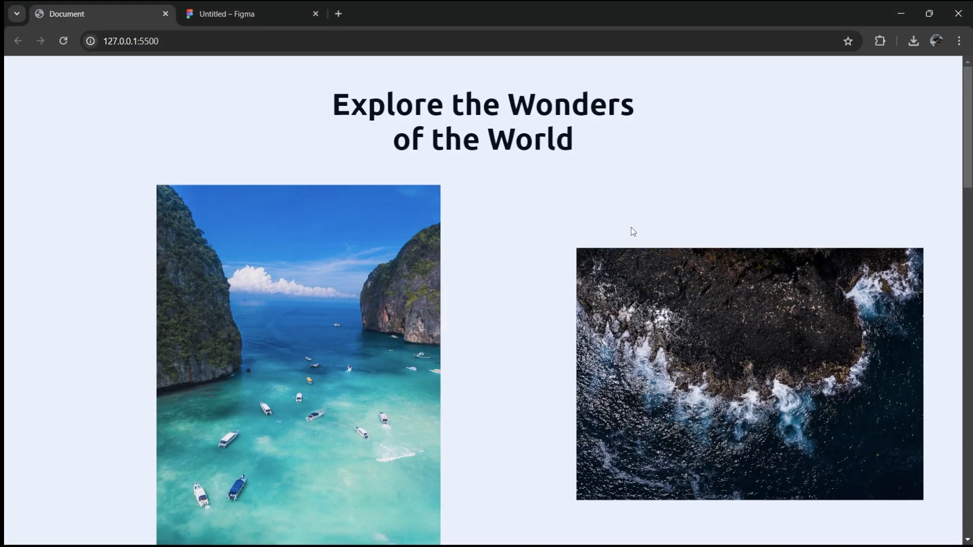
# Scroll the localhost page to watch the blue line draw, then return to VS Code
pyautogui.scroll(-3)
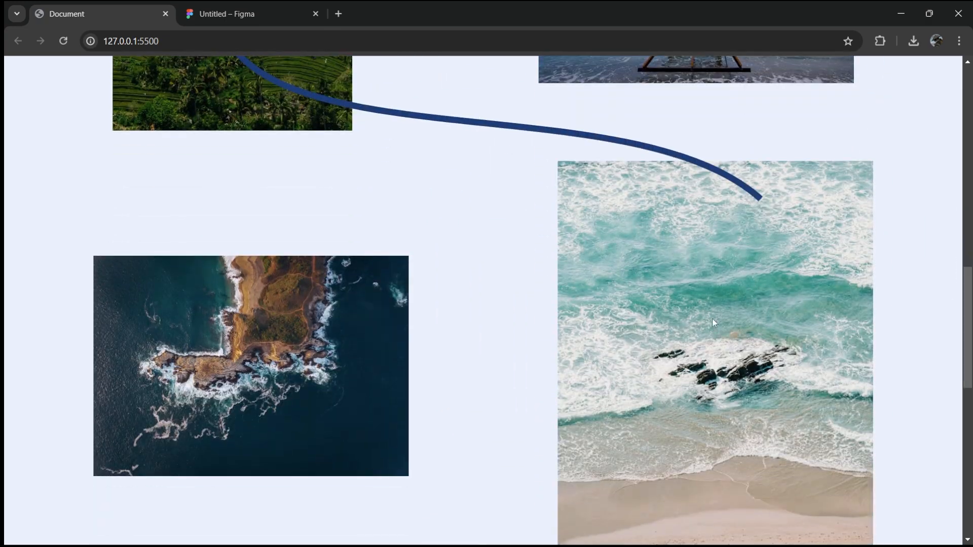
pyautogui.scroll(-3)
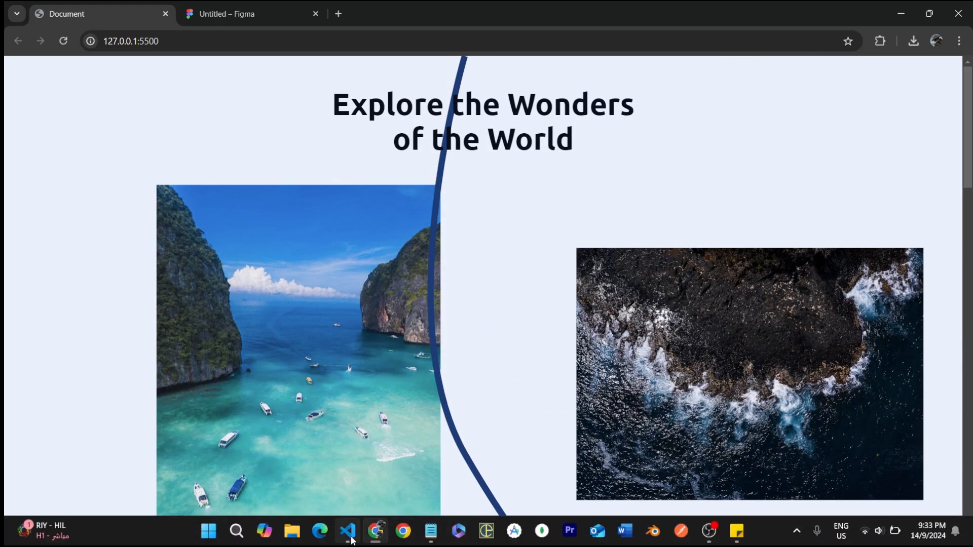
pyautogui.click(348, 530)
pyautogui.write('s')
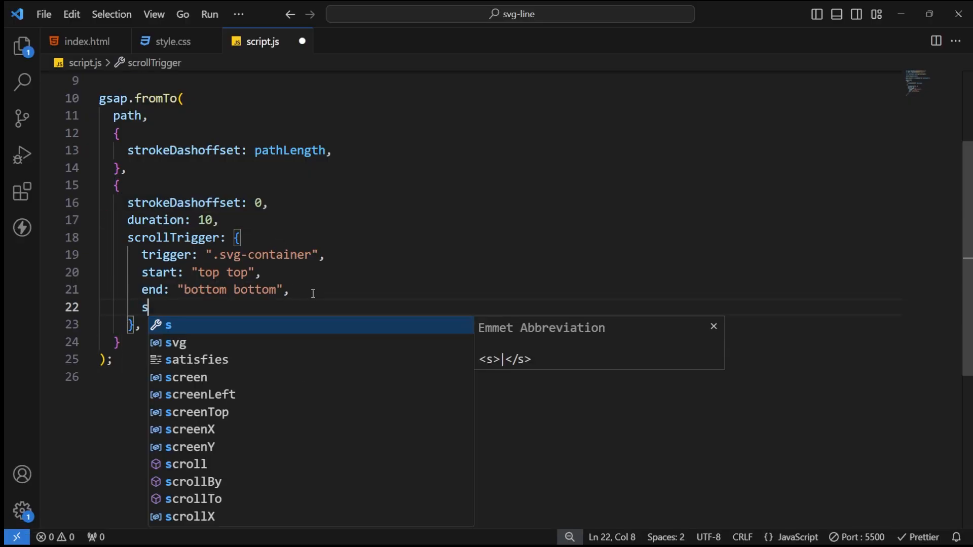
# Add scrub: 1 to scrollTrigger and ease: "none" to the tween
pyautogui.write('crub:1')
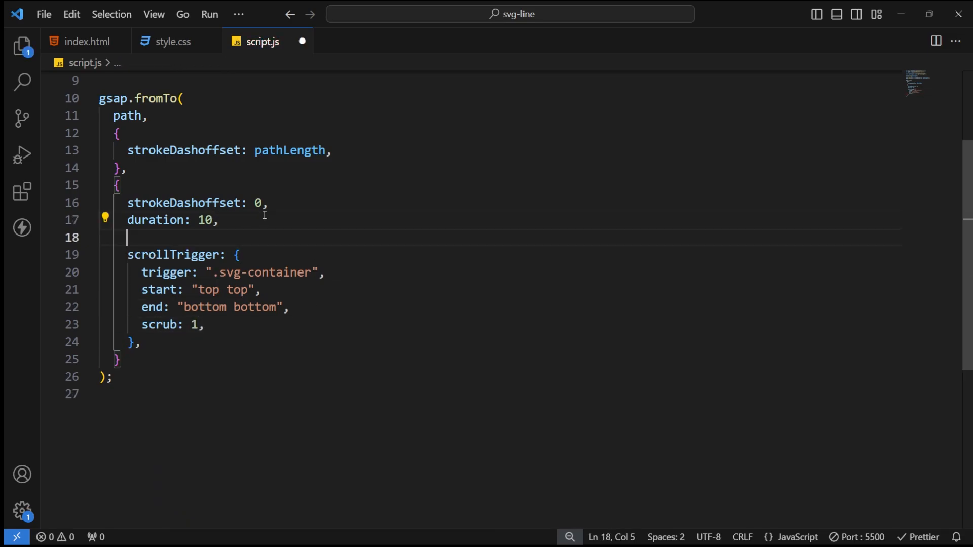
pyautogui.write('ease:""')
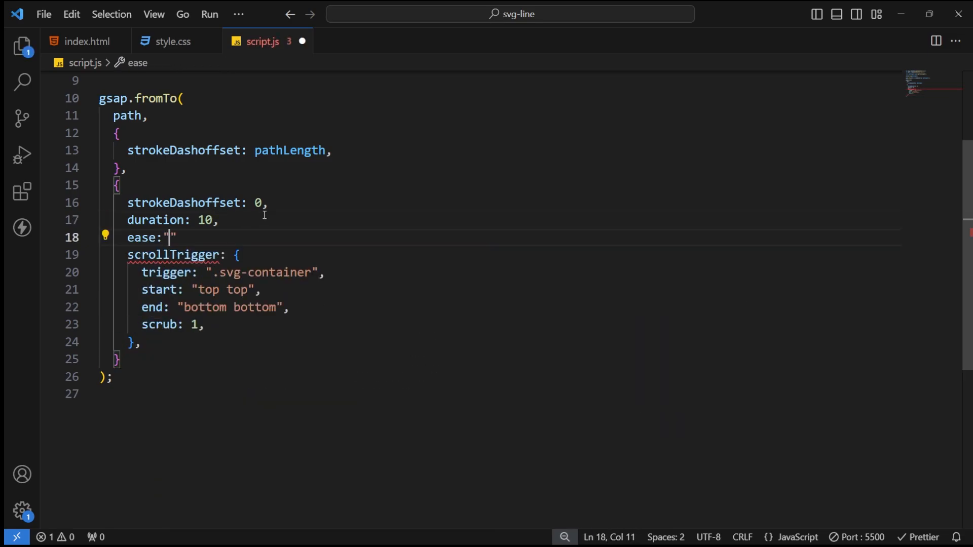
pyautogui.write('none,')
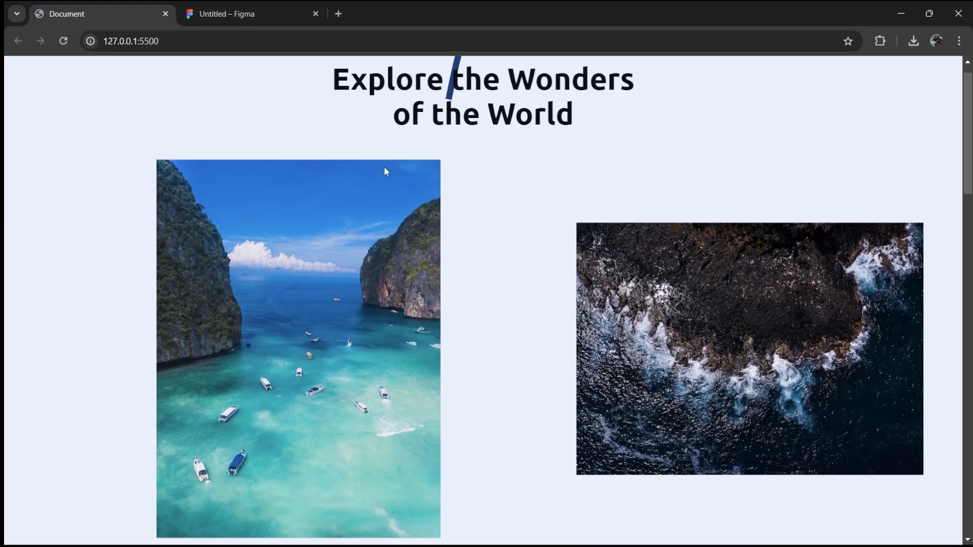
# Scroll down and up in Chrome to check the line draws steadily with scrolling
pyautogui.scroll(-3)
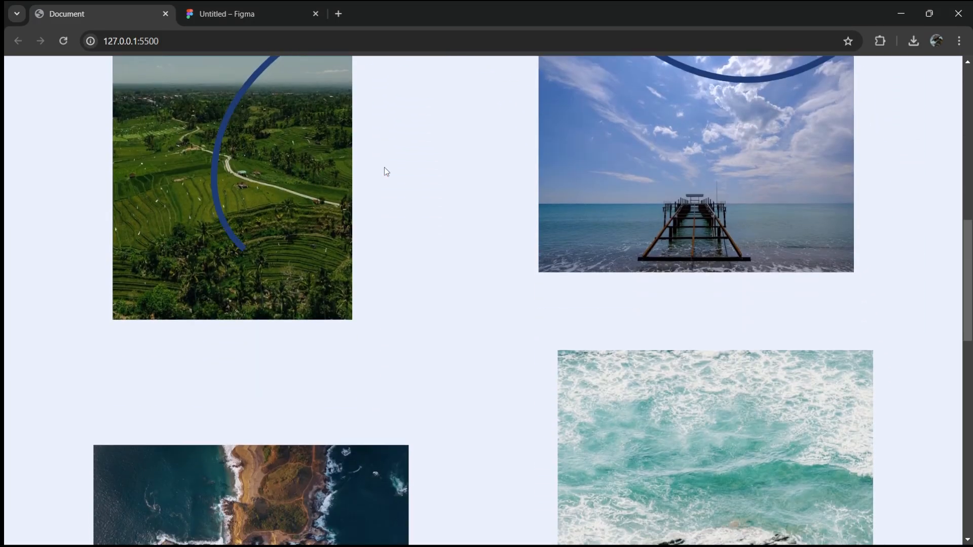
pyautogui.scroll(3)
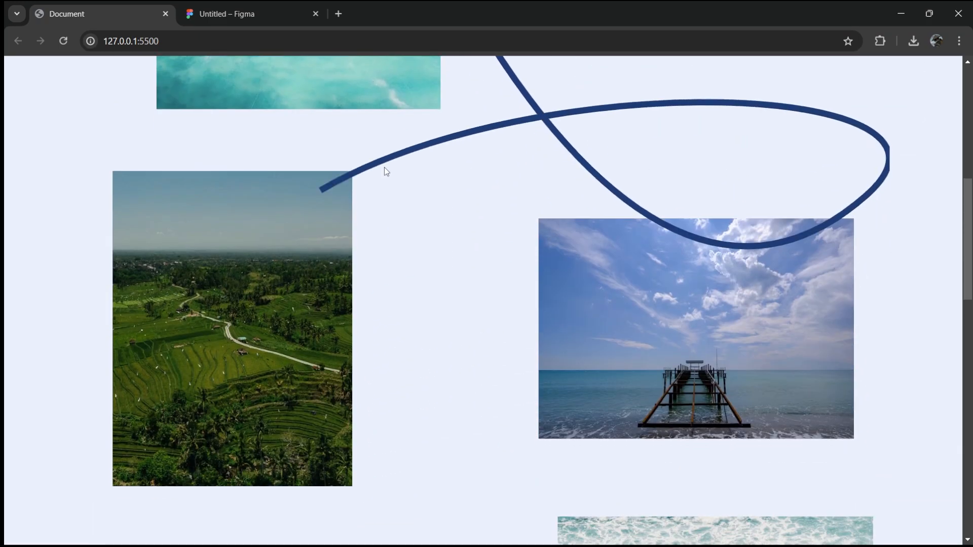
pyautogui.scroll(-3)
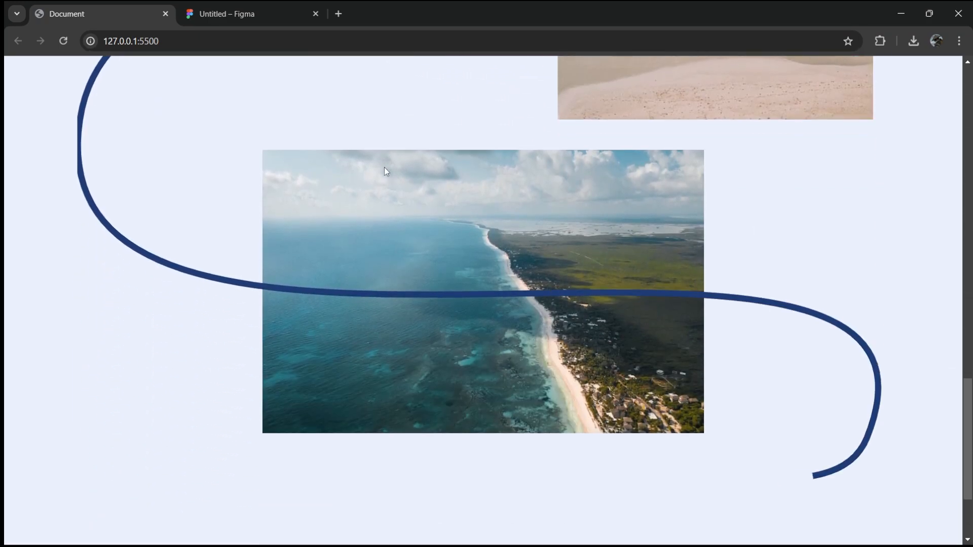
pyautogui.scroll(3)
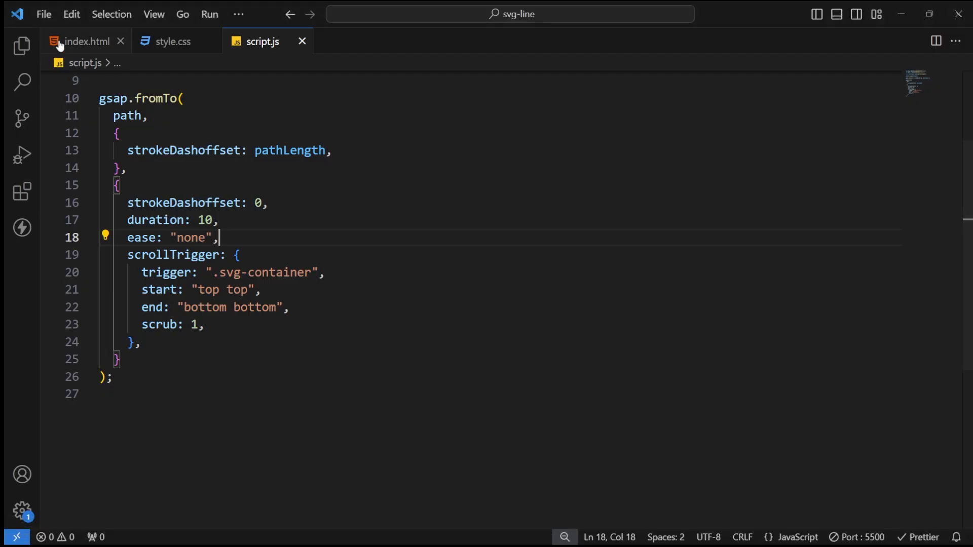
pyautogui.click(92, 42)
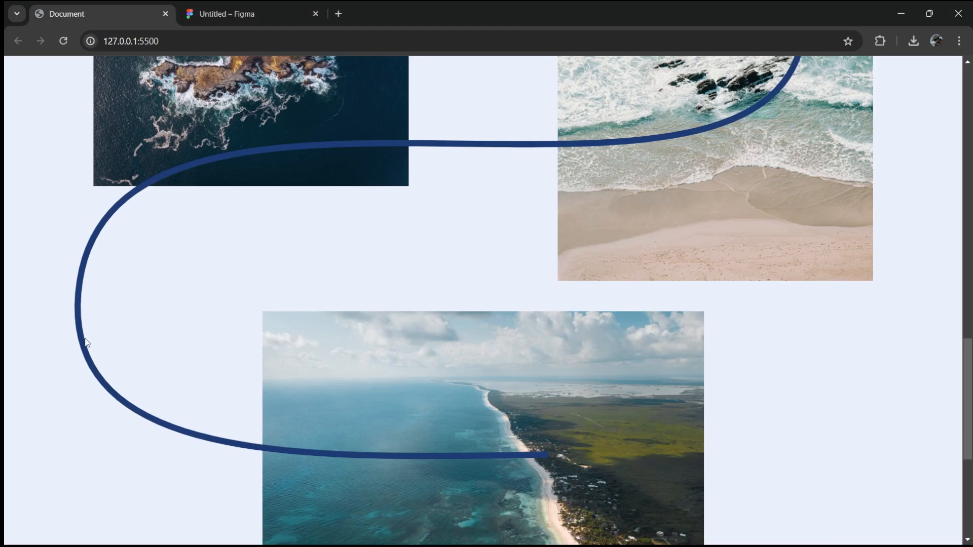
pyautogui.scroll(-3)
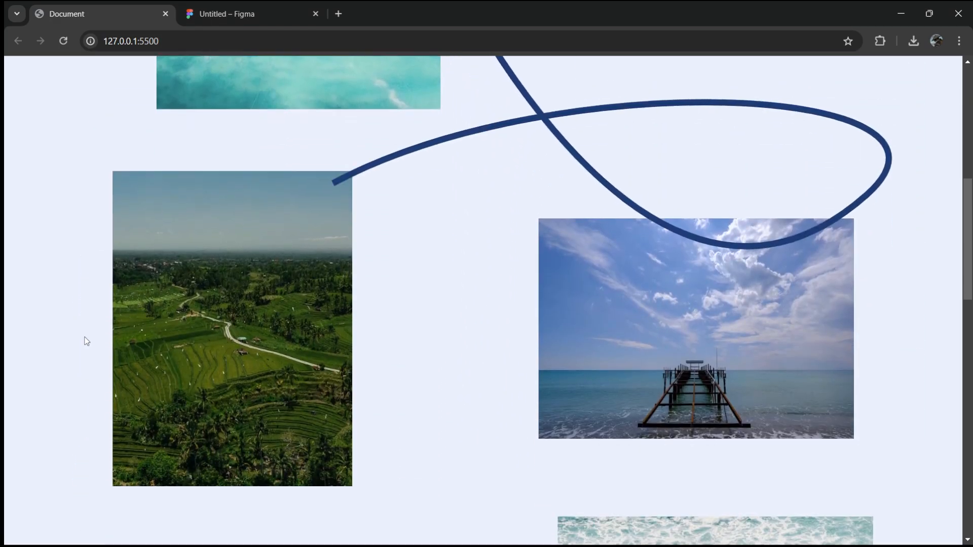
pyautogui.scroll(-3)
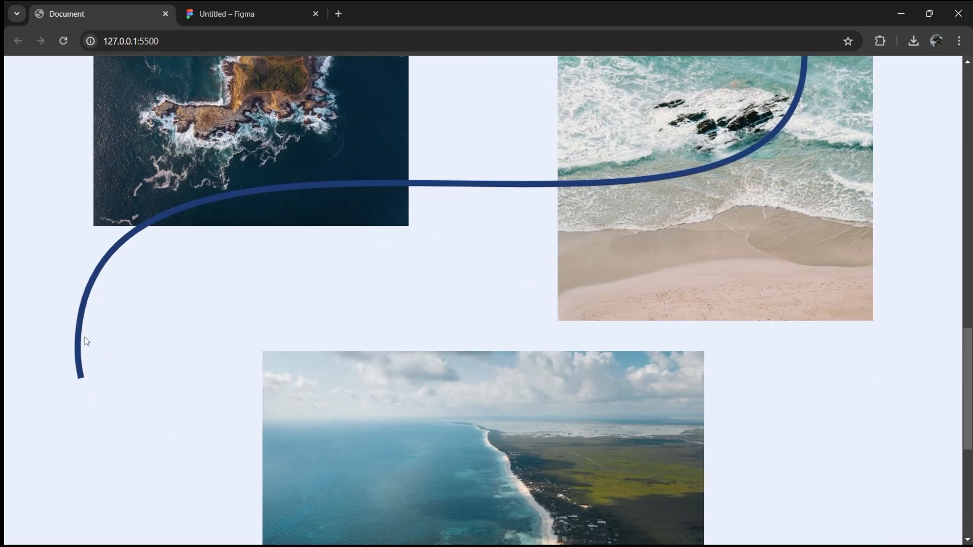